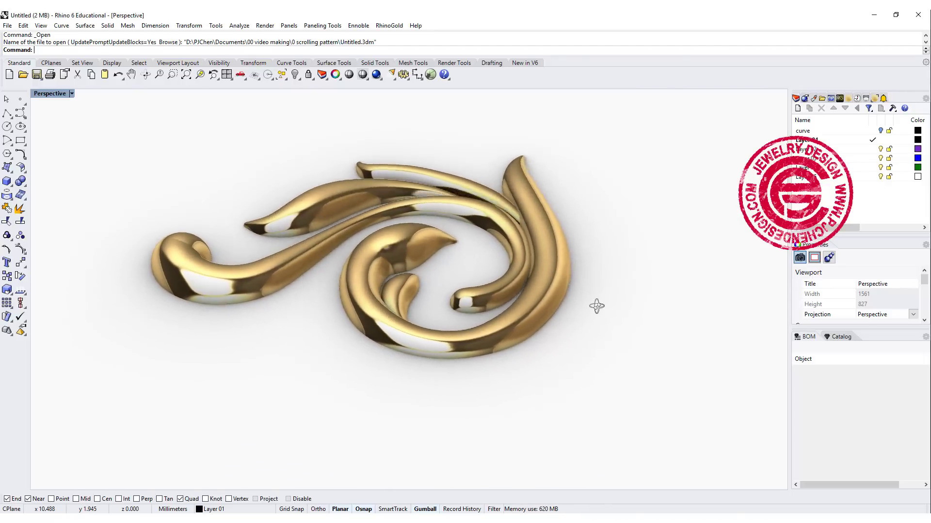
# Lock the scroll reference picture and zoom the Top view onto the scroll motif
pyautogui.moveTo(597, 306); pyautogui.dragTo(564, 362)
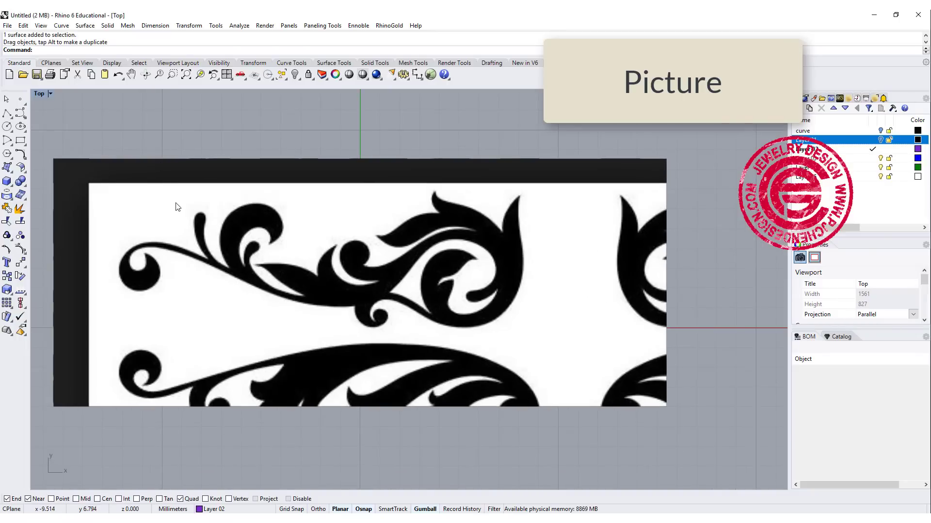
pyautogui.click(307, 74)
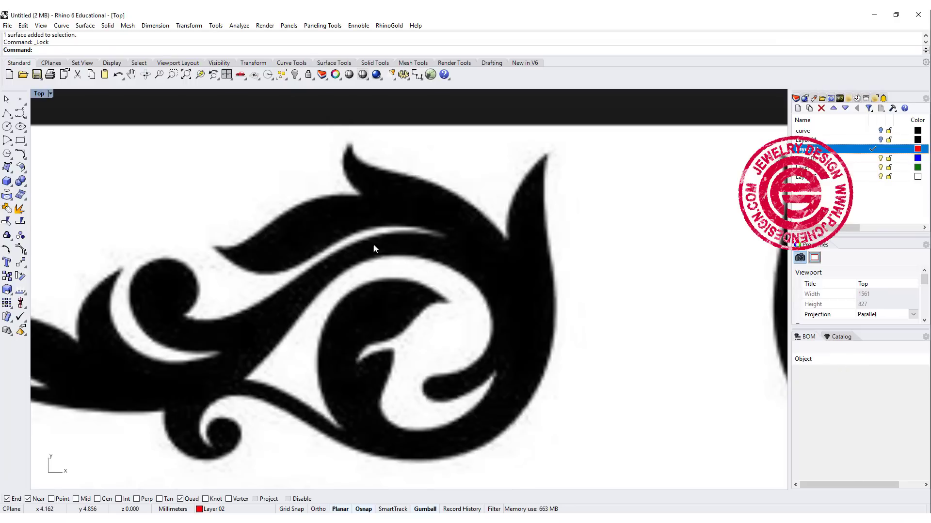
pyautogui.moveTo(374, 248); pyautogui.dragTo(471, 257)
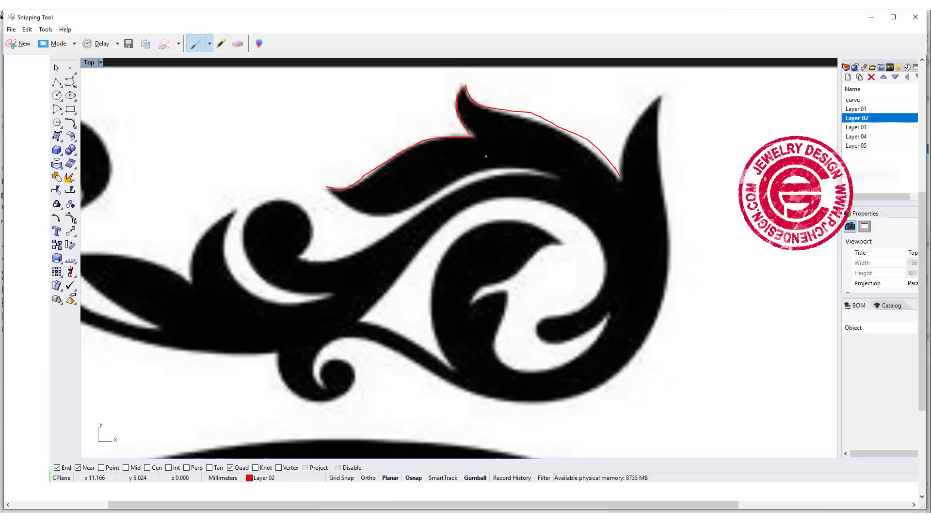
pyautogui.moveTo(570, 140)
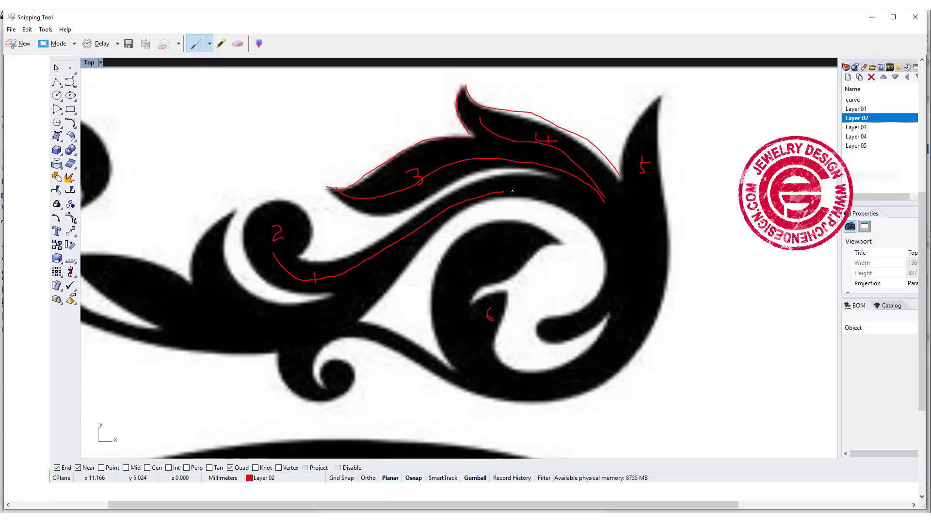
# Draw numbered red pen guide strokes over the scroll screenshot in Snipping Tool
pyautogui.moveTo(514, 190); pyautogui.dragTo(550, 331)
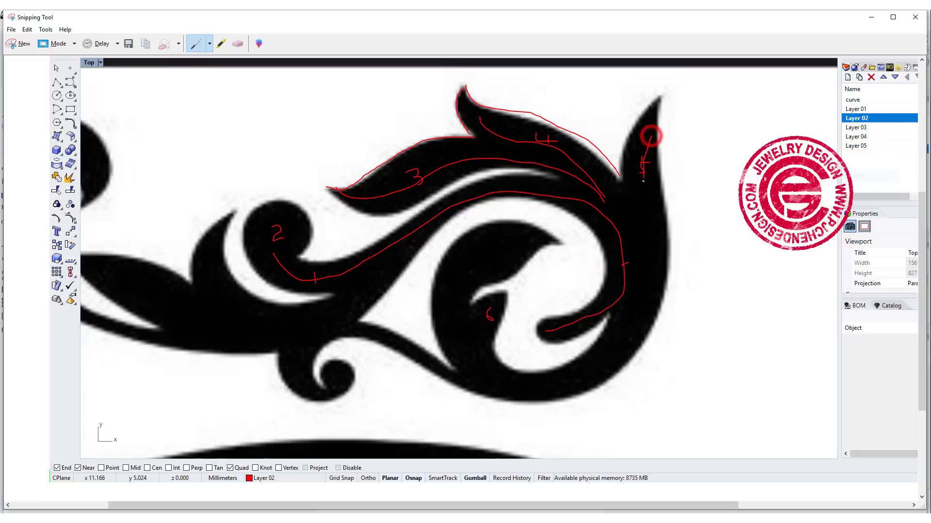
pyautogui.moveTo(481, 380); pyautogui.dragTo(643, 142)
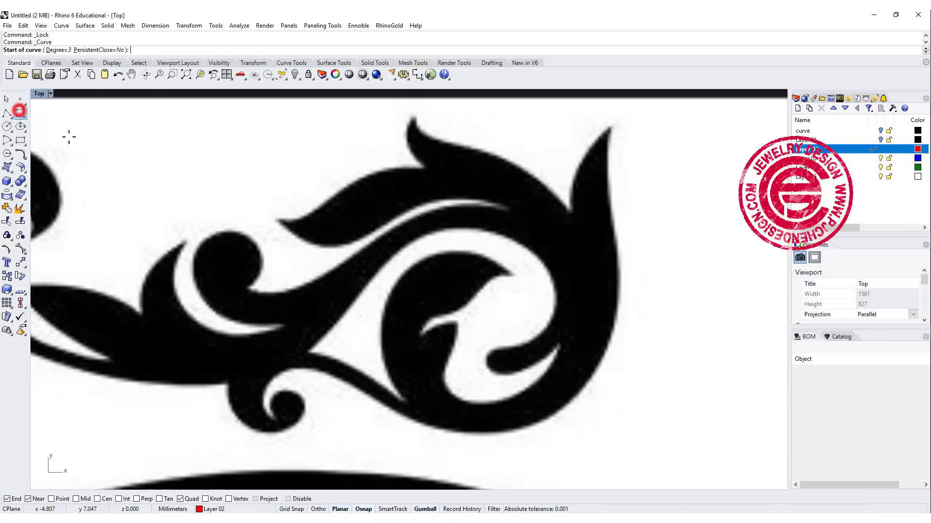
pyautogui.moveTo(276, 282)
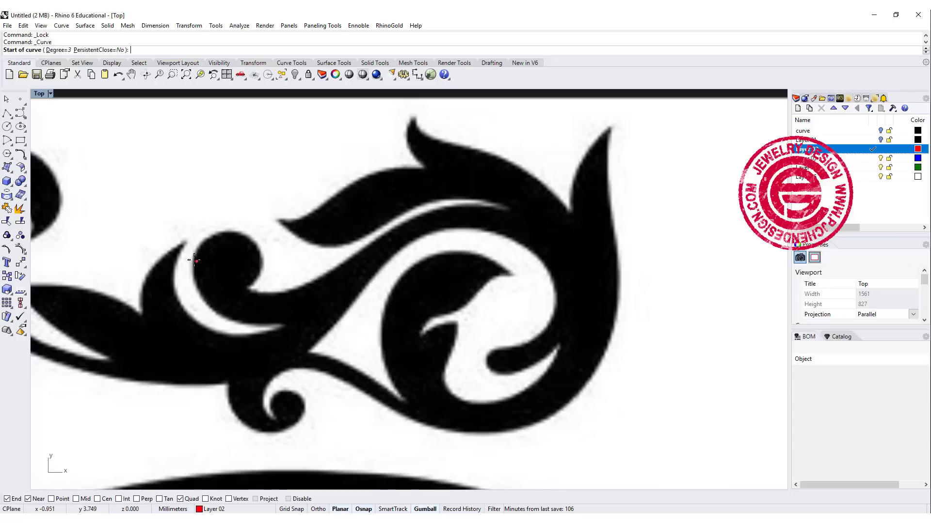
# Trace a curve along the inner band edge from the left curl to the tail
pyautogui.click(193, 260)
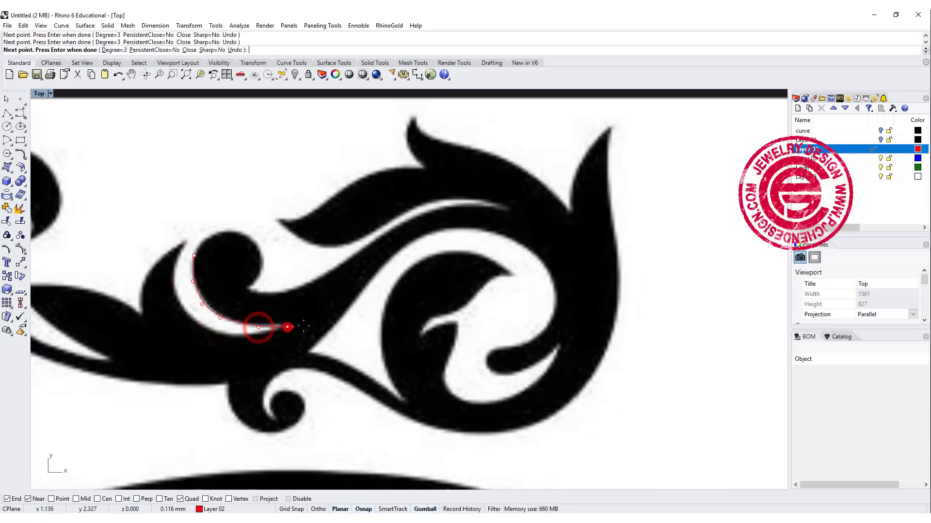
pyautogui.click(383, 266)
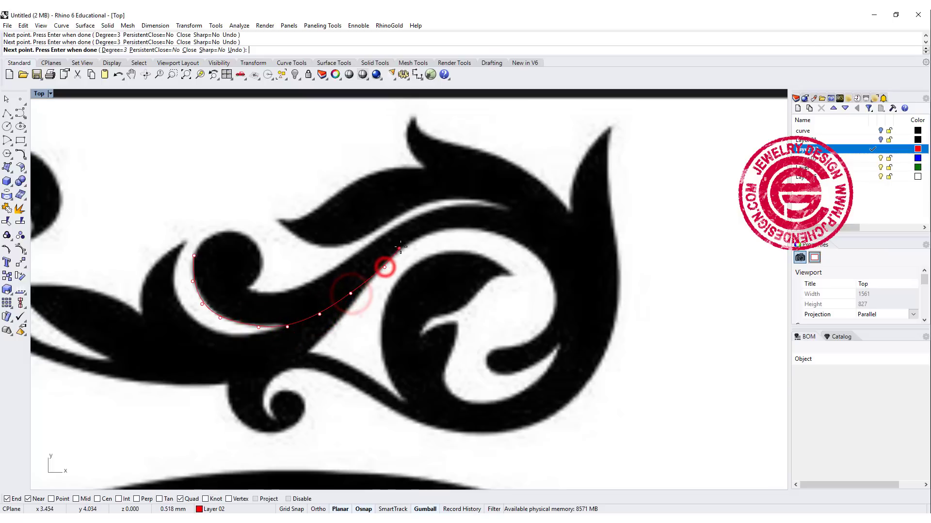
pyautogui.click(519, 244)
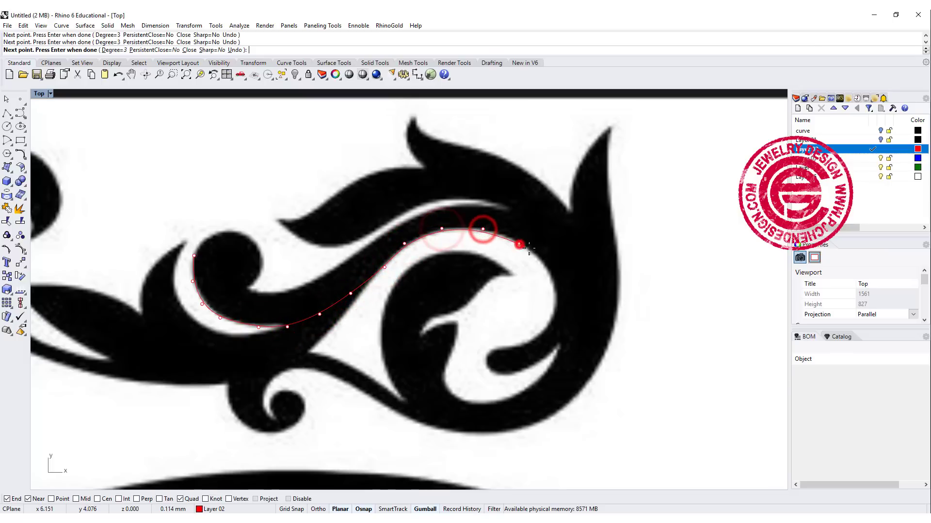
pyautogui.click(543, 338)
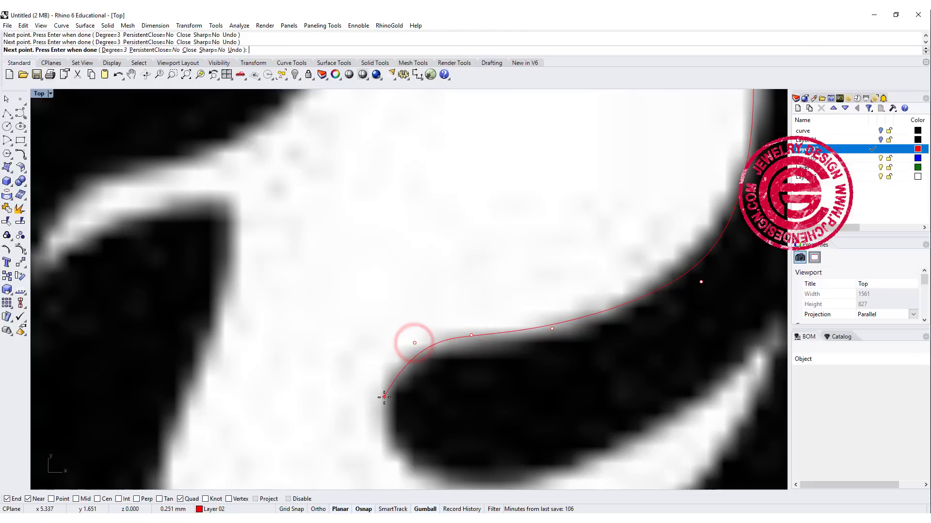
pyautogui.click(390, 425)
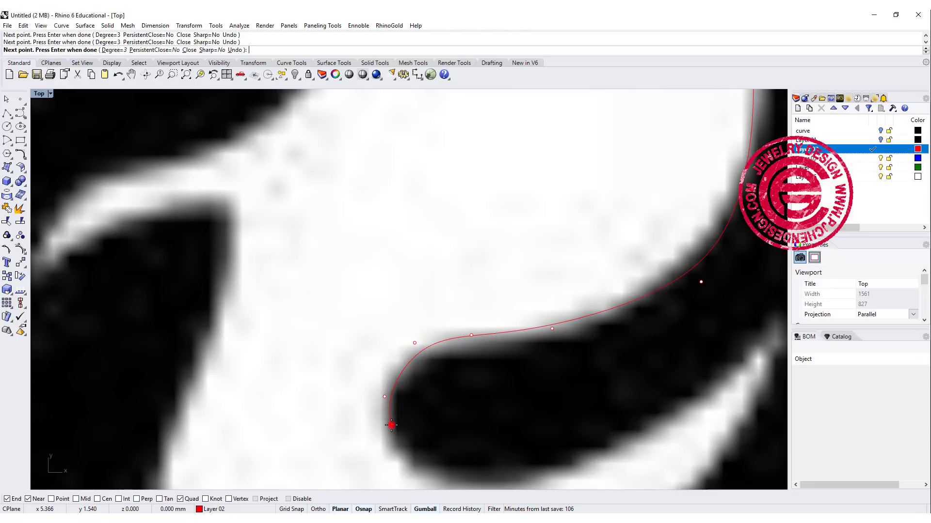
pyautogui.press('enter')
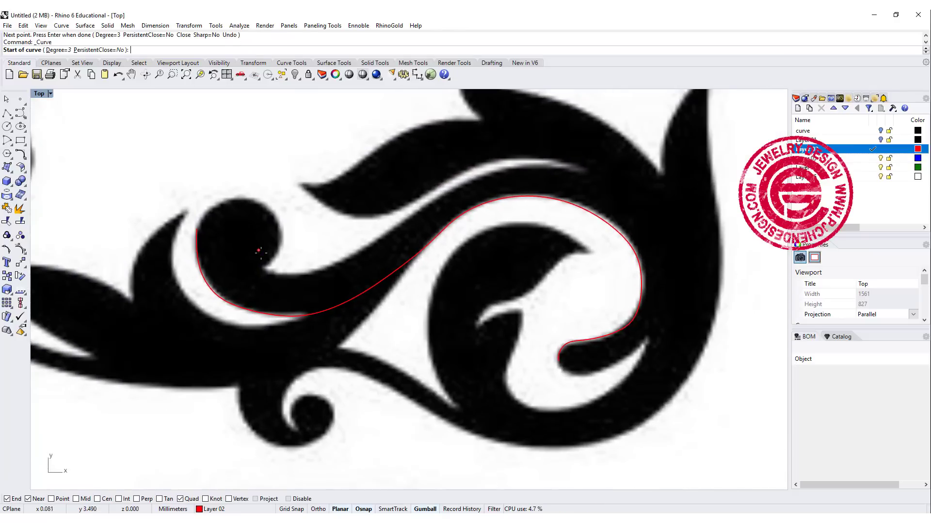
# Trace a second curve along the outer band edge, around the right arc to the tail
pyautogui.click(288, 275)
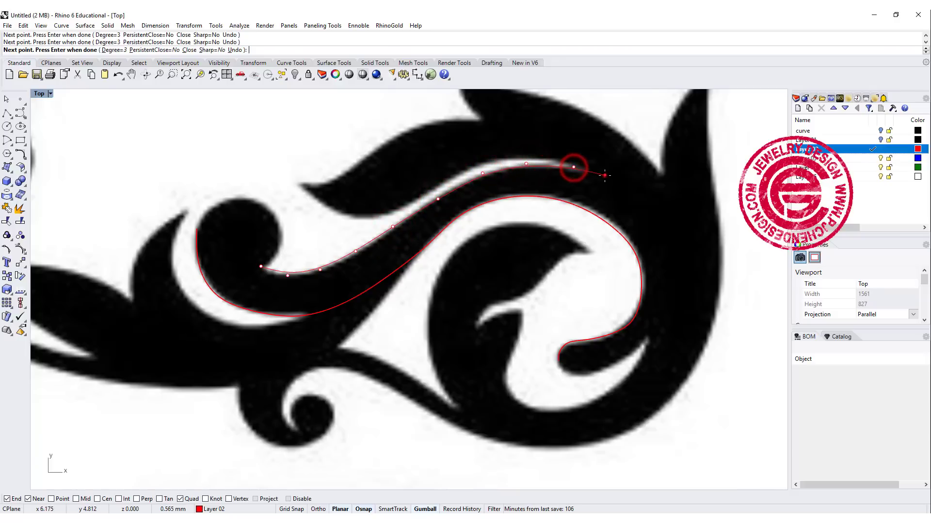
pyautogui.click(680, 225)
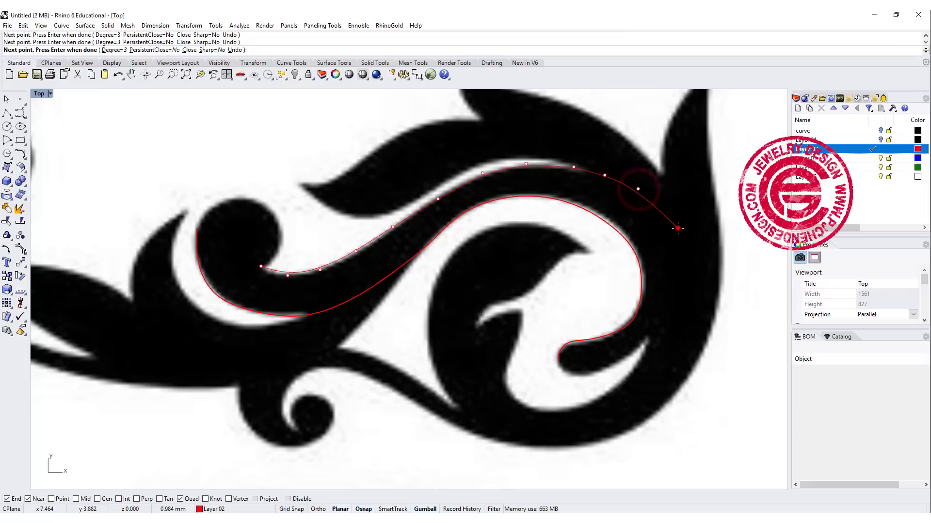
pyautogui.click(673, 331)
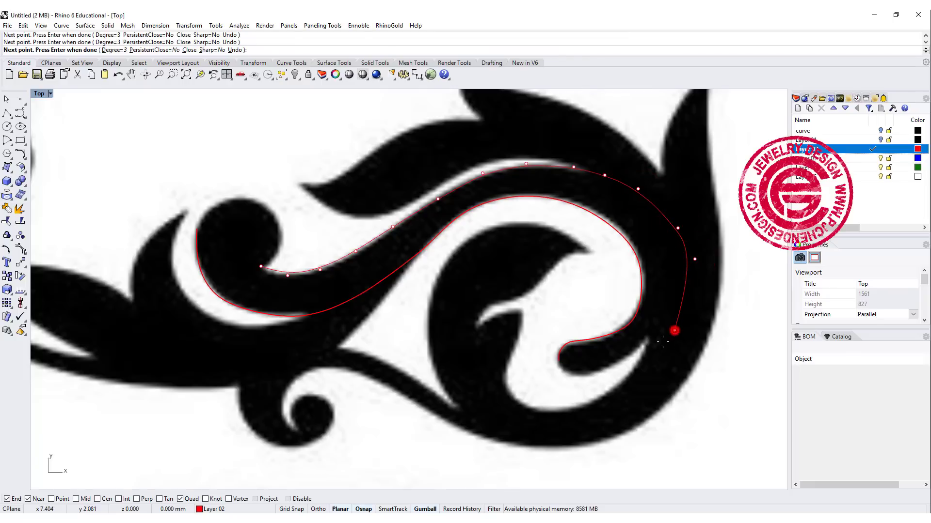
pyautogui.click(606, 371)
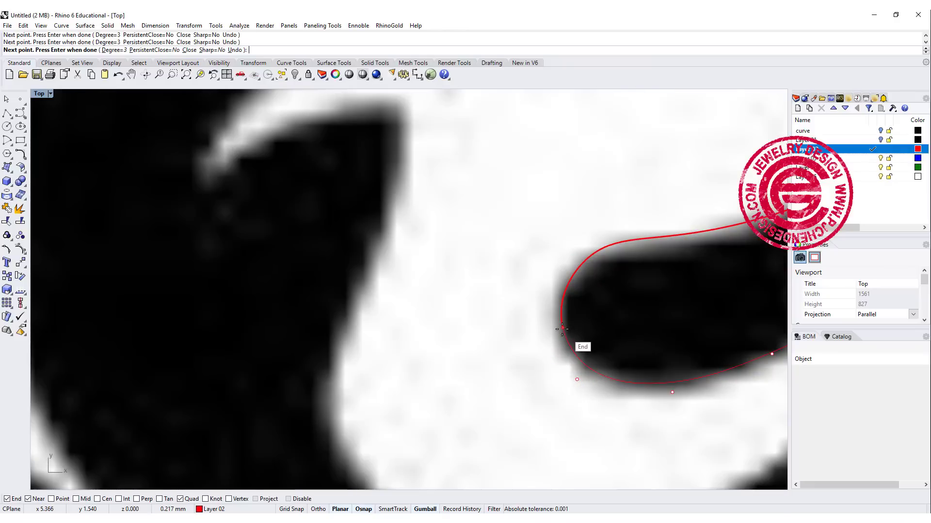
pyautogui.press('Enter')
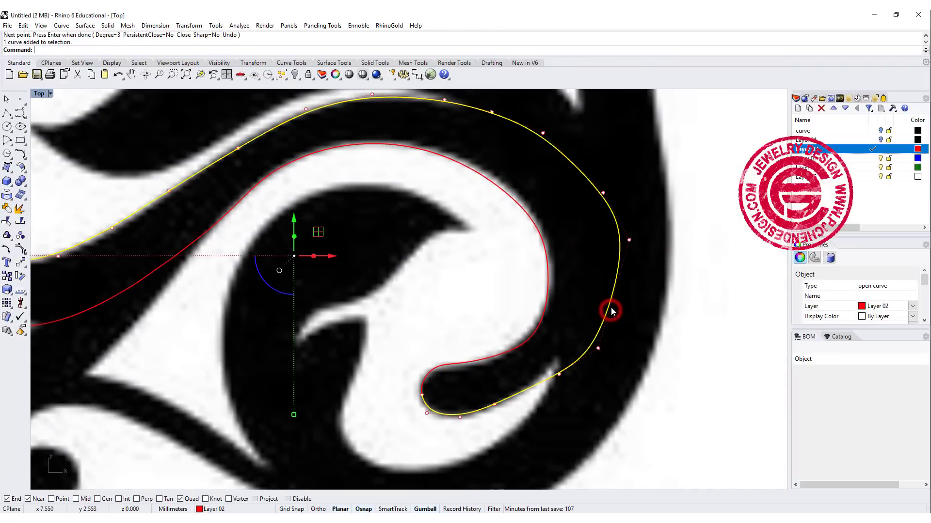
# Move control points on the outer band and upper leaf curves to fit the picture edges
pyautogui.click(612, 311)
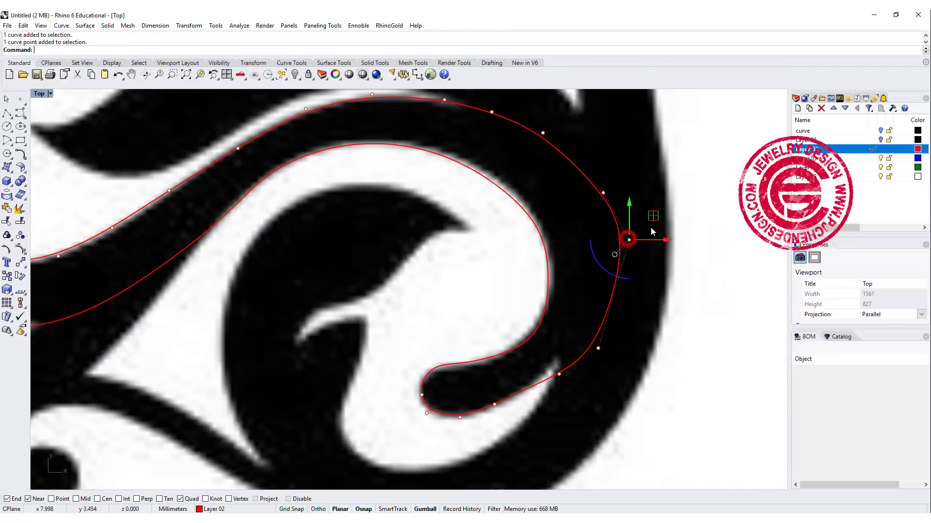
pyautogui.moveTo(627, 239); pyautogui.dragTo(613, 257)
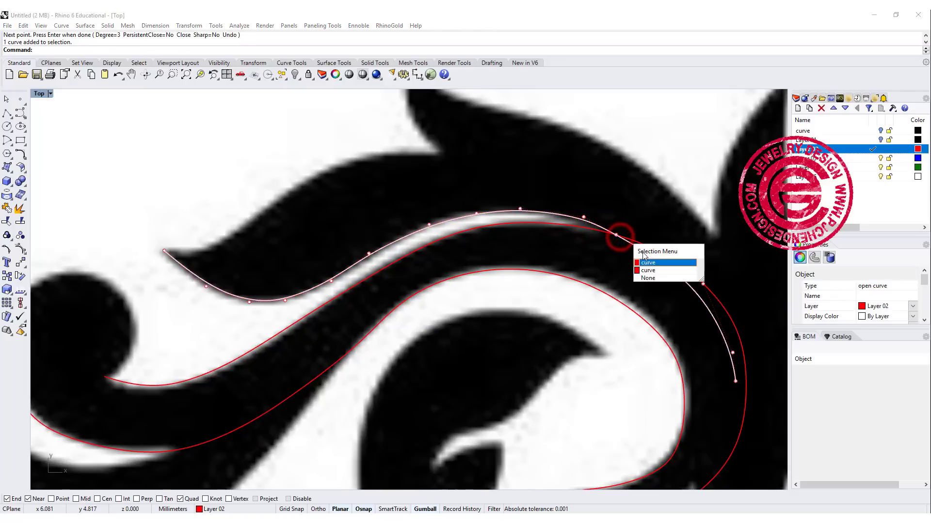
pyautogui.click(648, 262)
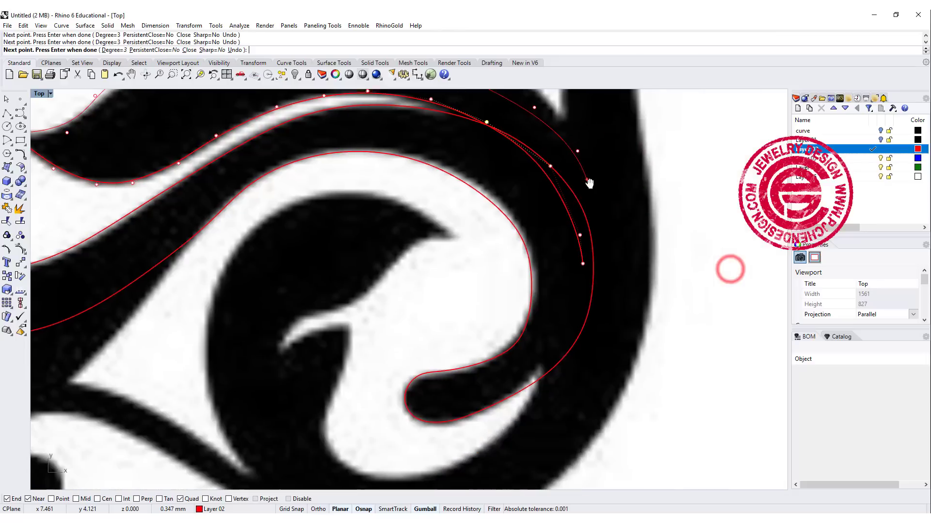
pyautogui.click(606, 230)
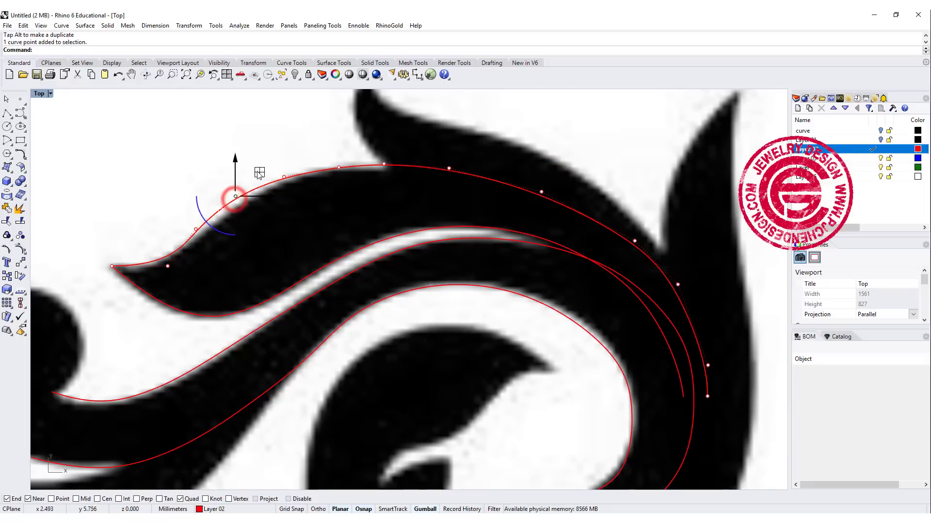
pyautogui.moveTo(233, 197); pyautogui.dragTo(196, 229)
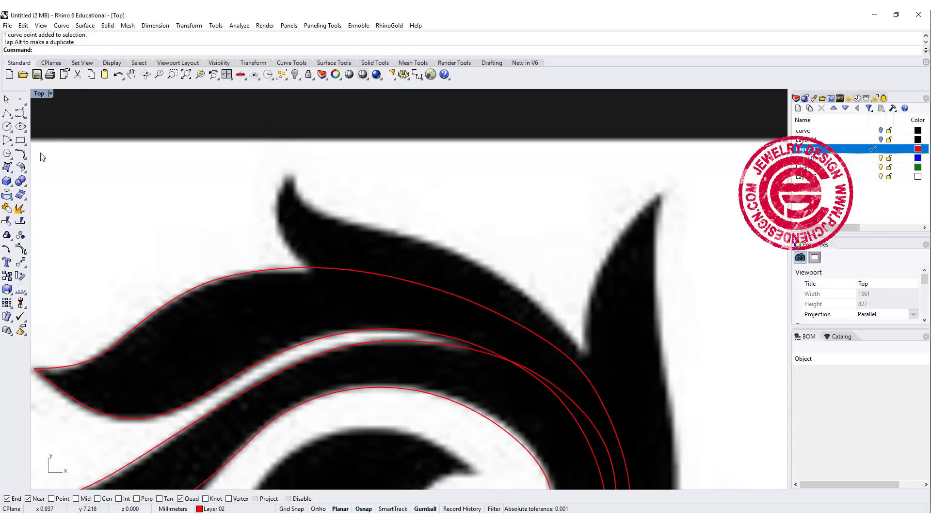
# Trace the small upper leaf edge along the band to the outer arc
pyautogui.click(18, 114)
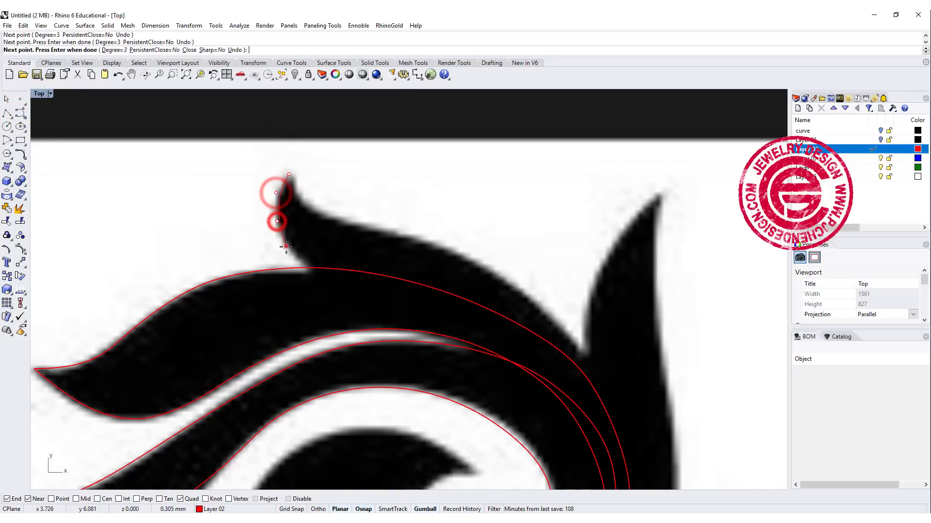
pyautogui.click(336, 279)
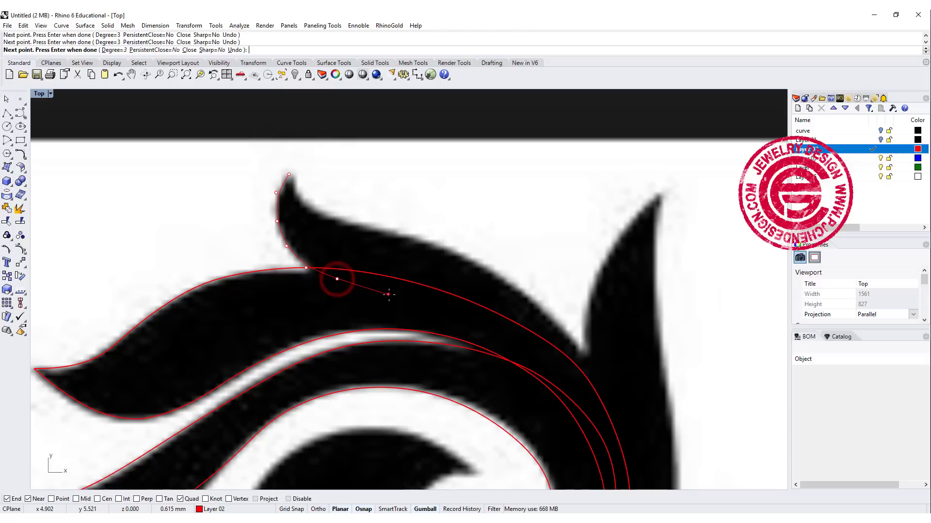
pyautogui.click(483, 314)
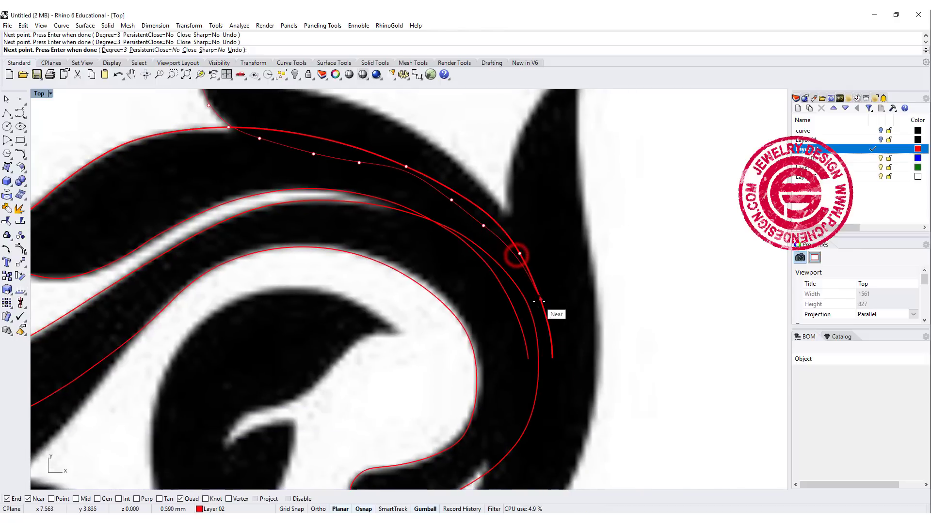
pyautogui.click(551, 380)
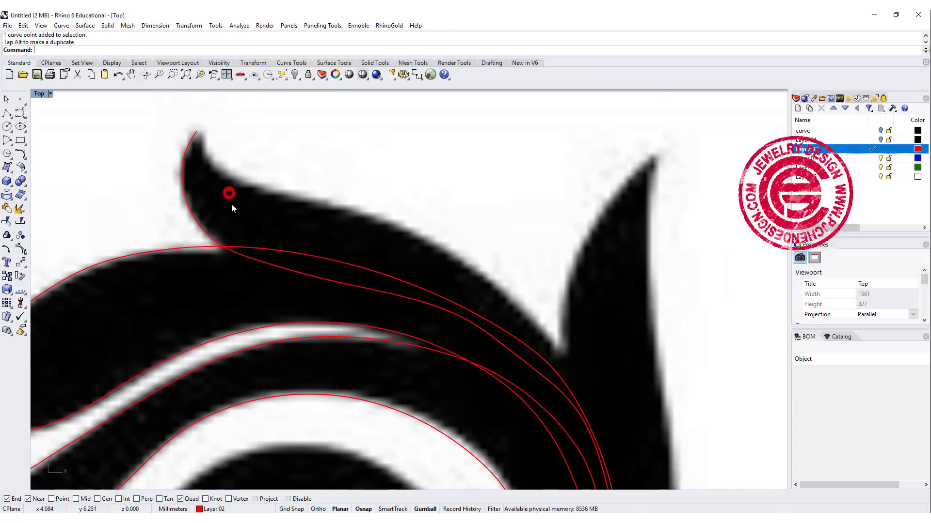
# Trace the leaf outline from its tip down the outer arc to the right leaf tip
pyautogui.click(198, 132)
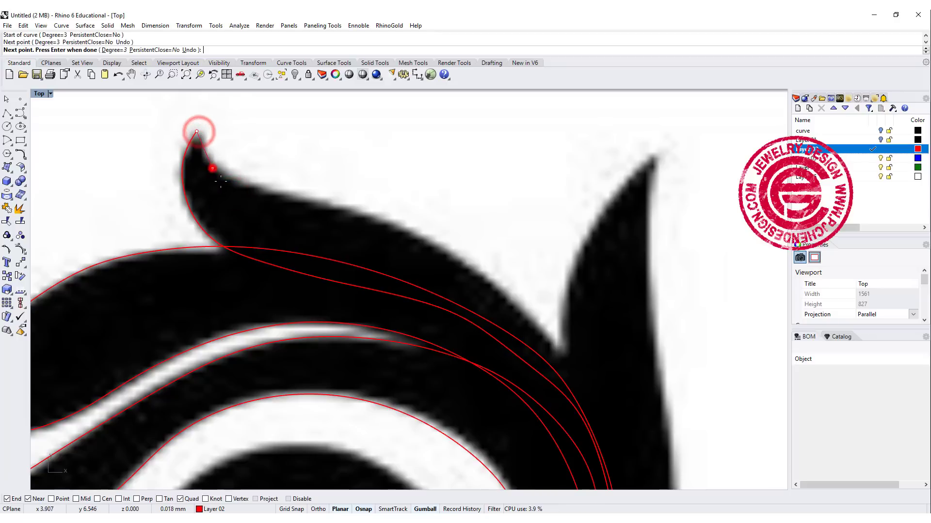
pyautogui.click(479, 269)
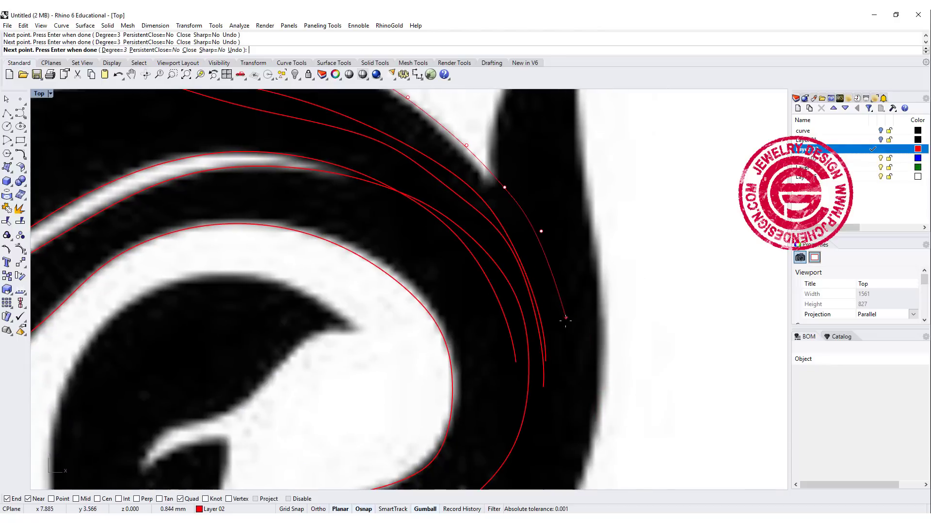
pyautogui.click(564, 377)
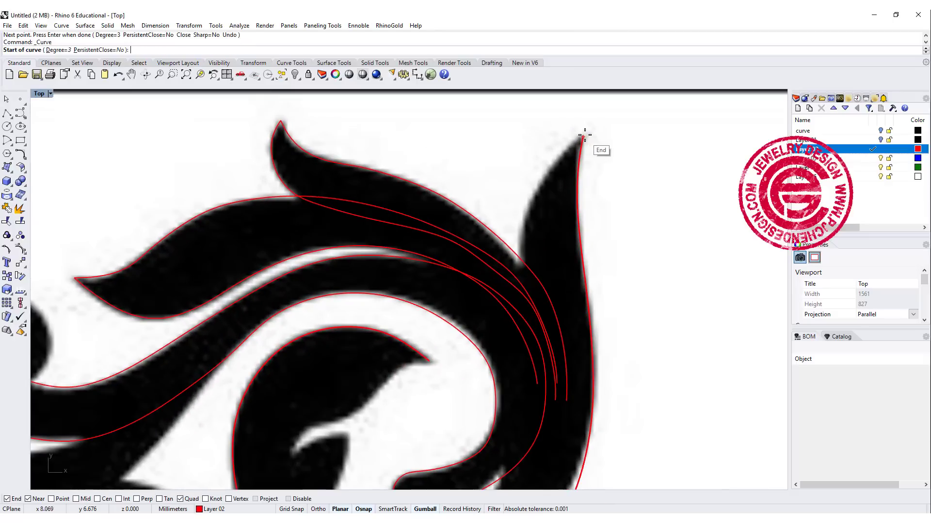
pyautogui.click(534, 206)
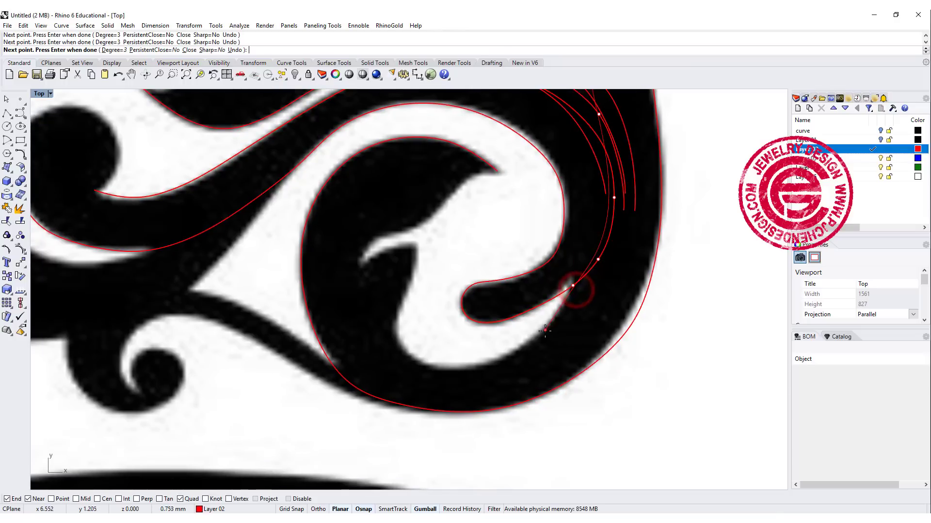
# Trace the inner hook outline and nudge the outer curve to fit
pyautogui.click(412, 361)
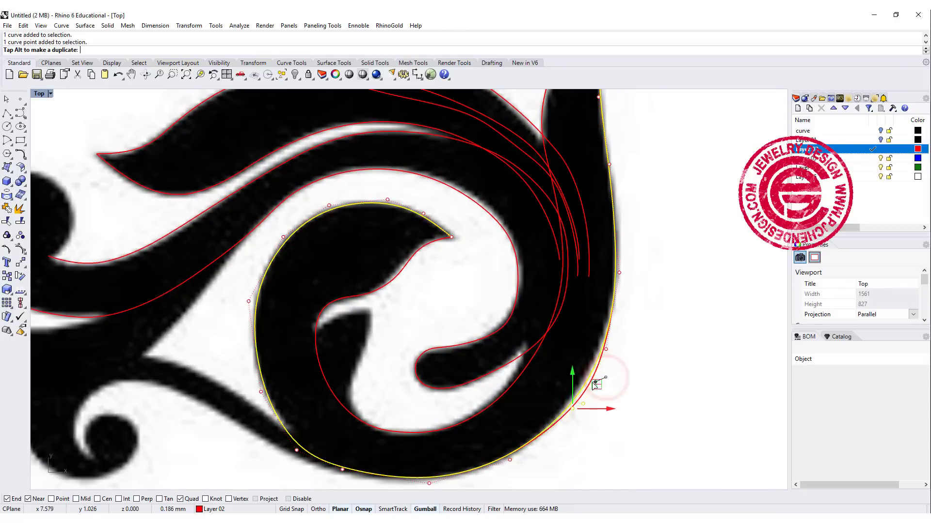
pyautogui.moveTo(596, 385); pyautogui.dragTo(624, 341)
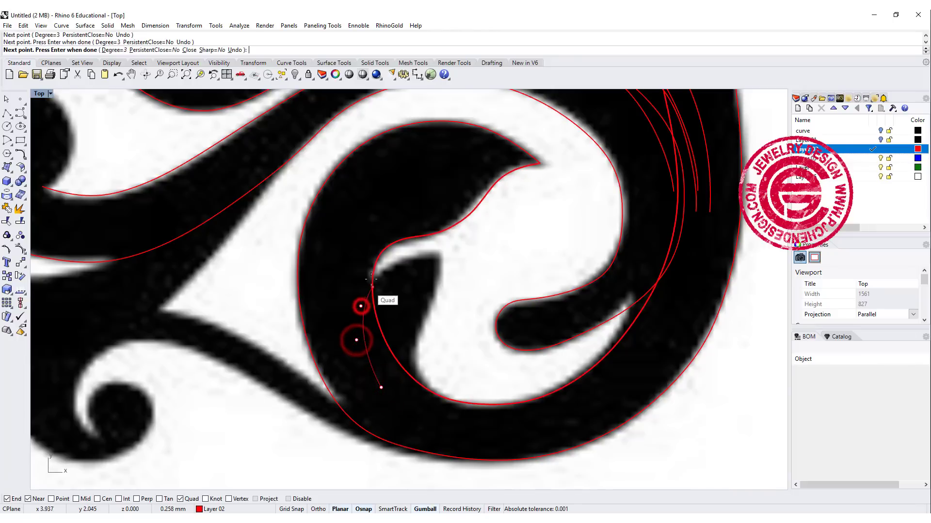
pyautogui.click(407, 257)
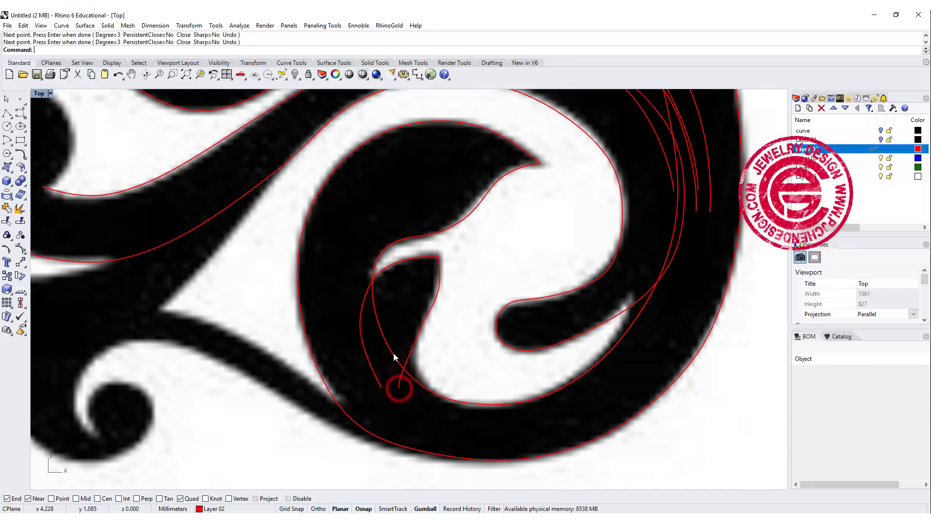
pyautogui.click(399, 389)
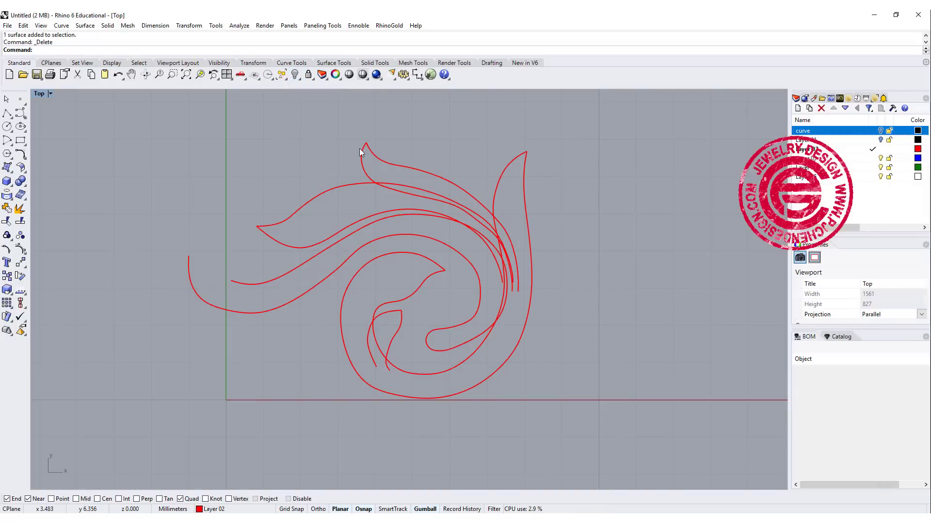
# Delete the tracing picture and fillet the two curves at the left leaf tip with radius 0.1
pyautogui.scroll(3)
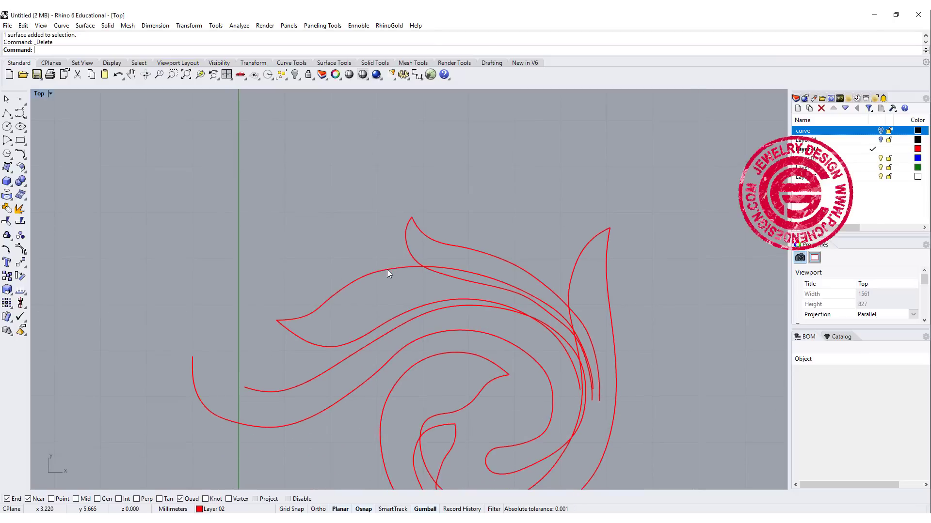
pyautogui.click(19, 154)
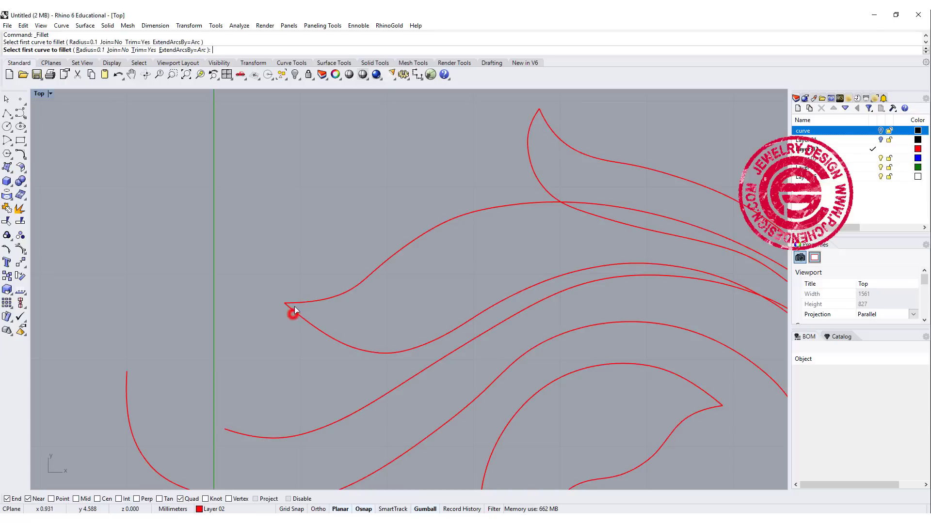
pyautogui.click(295, 312)
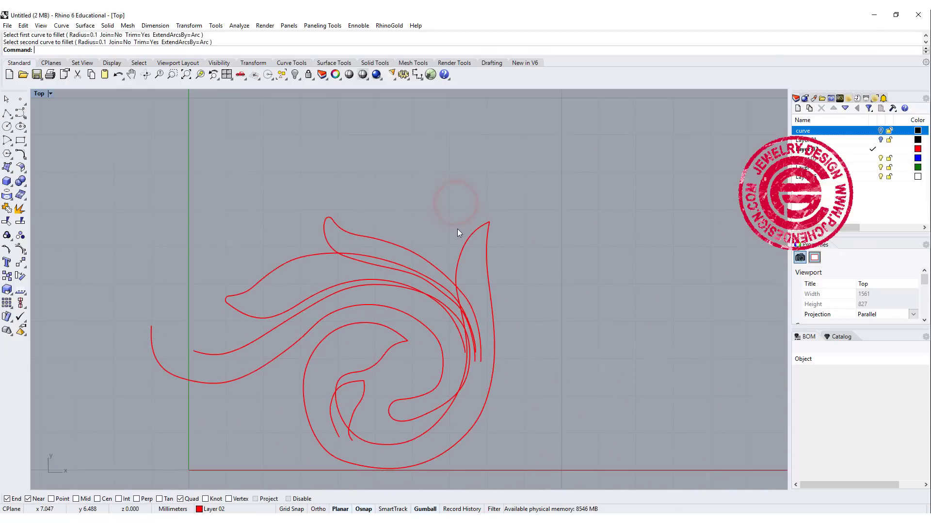
pyautogui.click(486, 226)
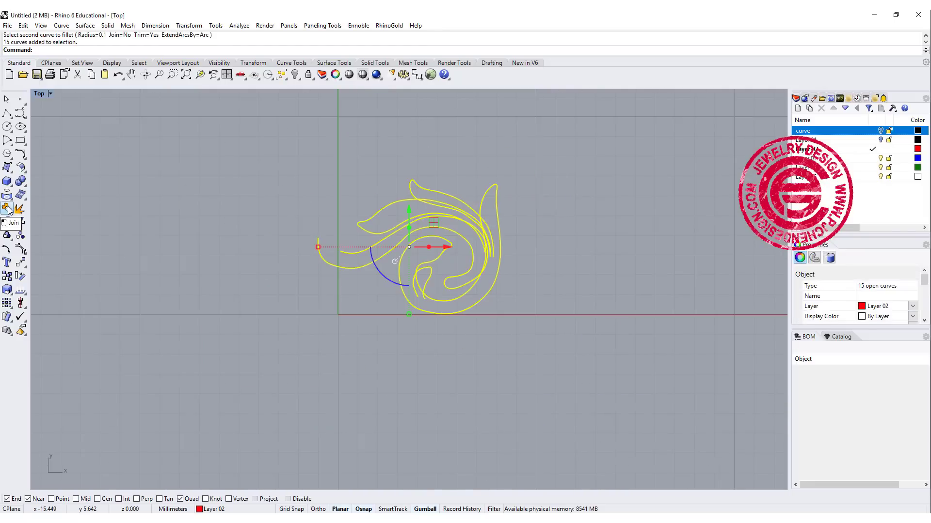
# Join the 15 outline curves and split the inner rail and hook curves at their tip points
pyautogui.click(8, 210)
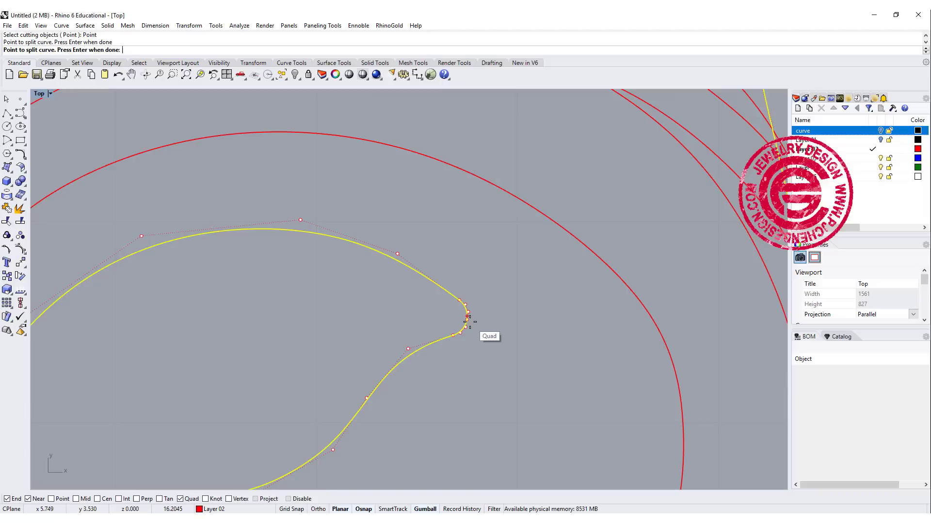
pyautogui.click(467, 314)
pyautogui.write('p')
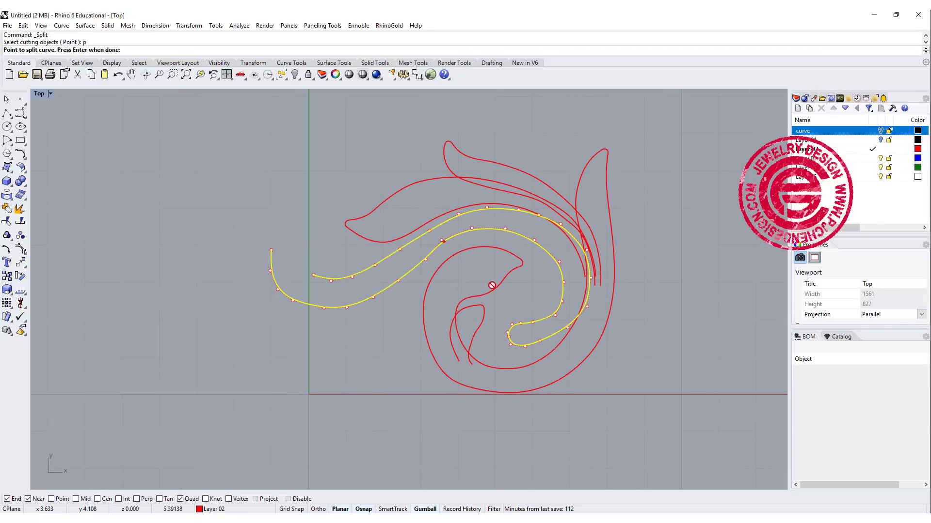
pyautogui.click(491, 285)
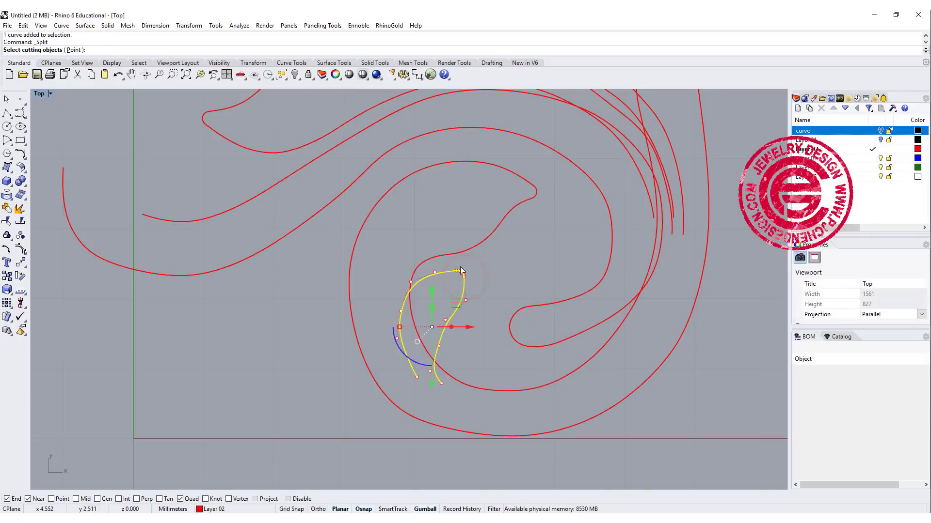
pyautogui.click(462, 272)
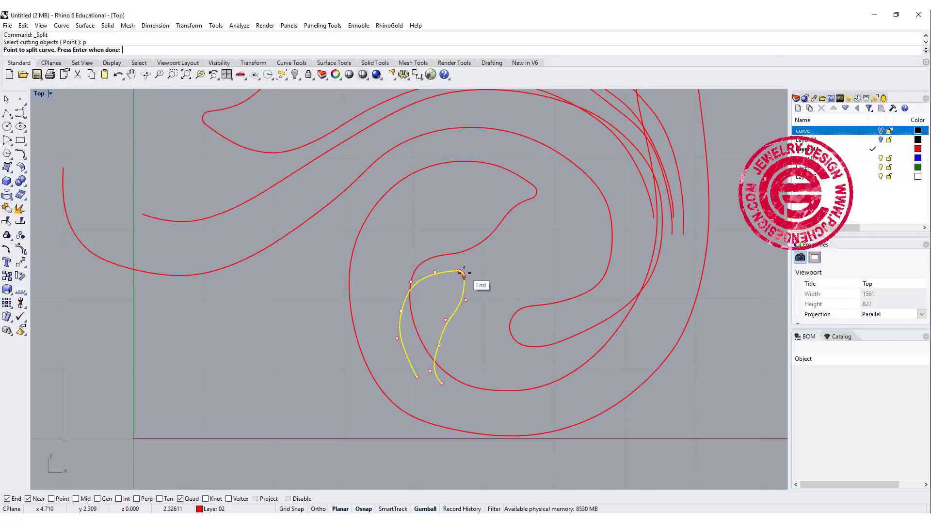
pyautogui.click(455, 264)
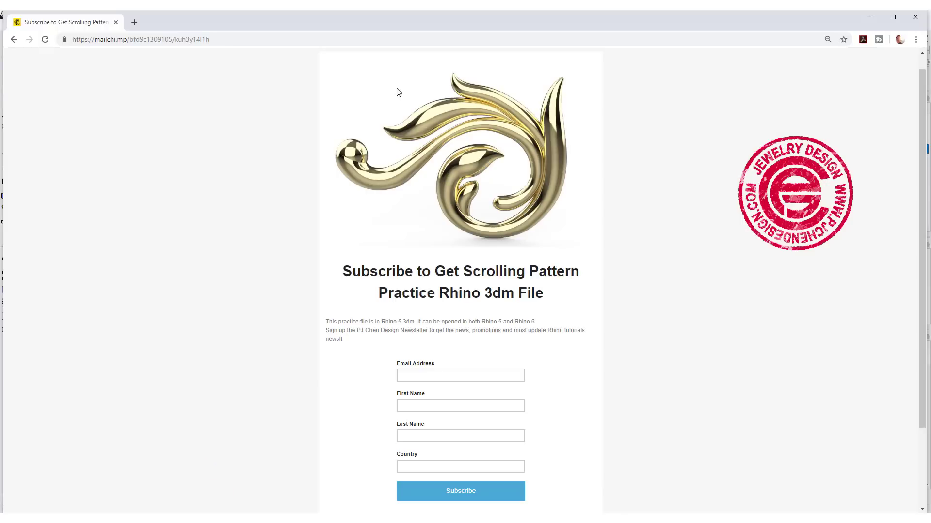
pyautogui.moveTo(621, 336)
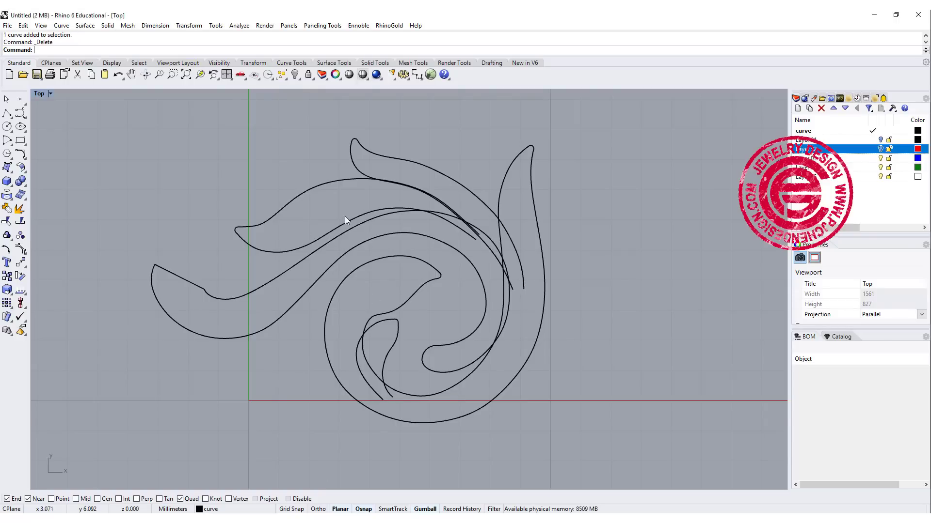
# Move the scroll outlines onto the 'curve' layer so they display black
pyautogui.click(349, 157)
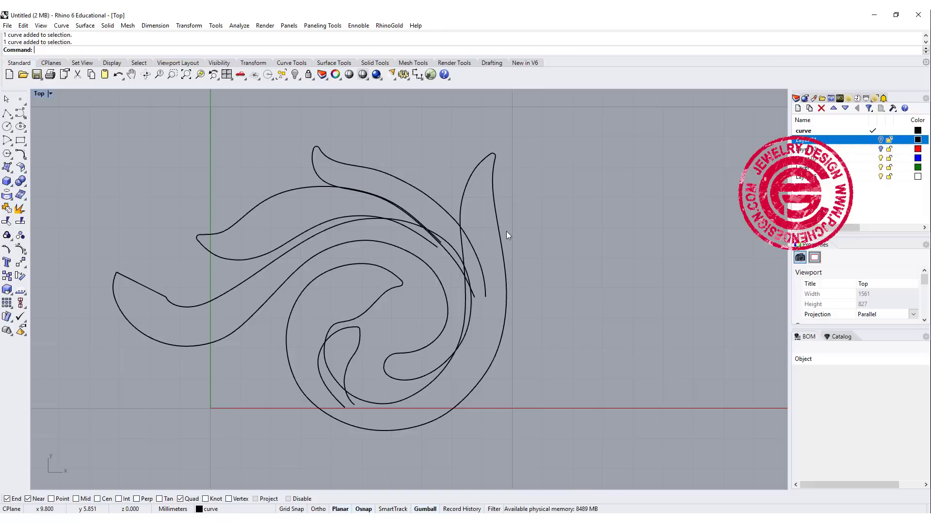
pyautogui.moveTo(470, 285)
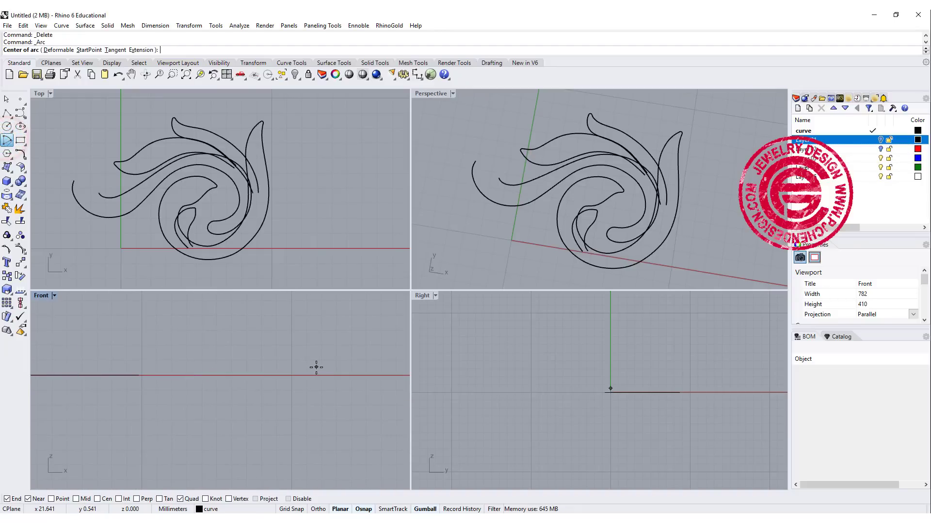
# Draw a centered arc with a straight polyline base in the Front view and join them
pyautogui.click(256, 367)
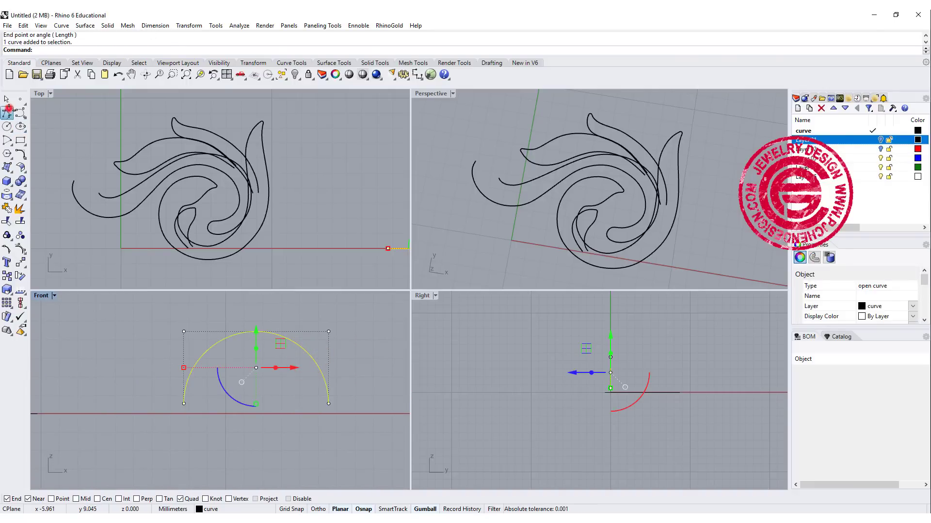
pyautogui.click(184, 404)
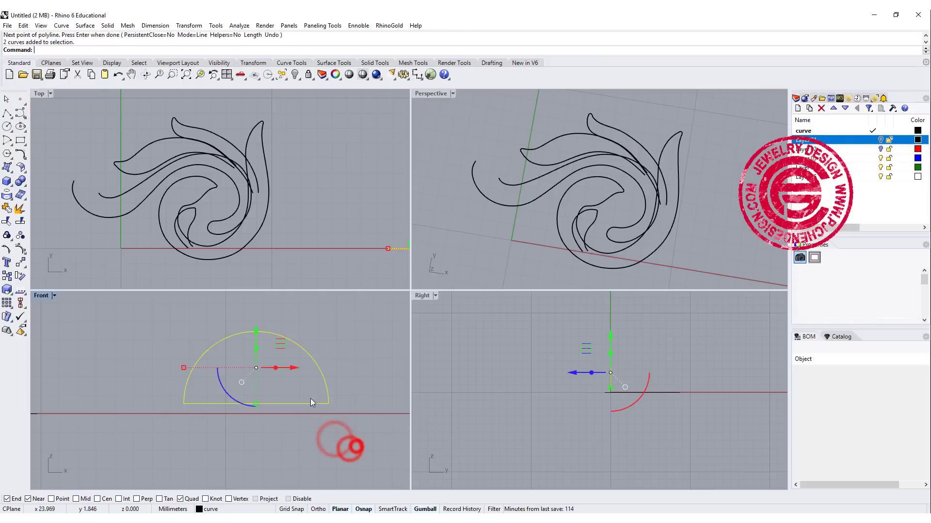
pyautogui.moveTo(19, 141)
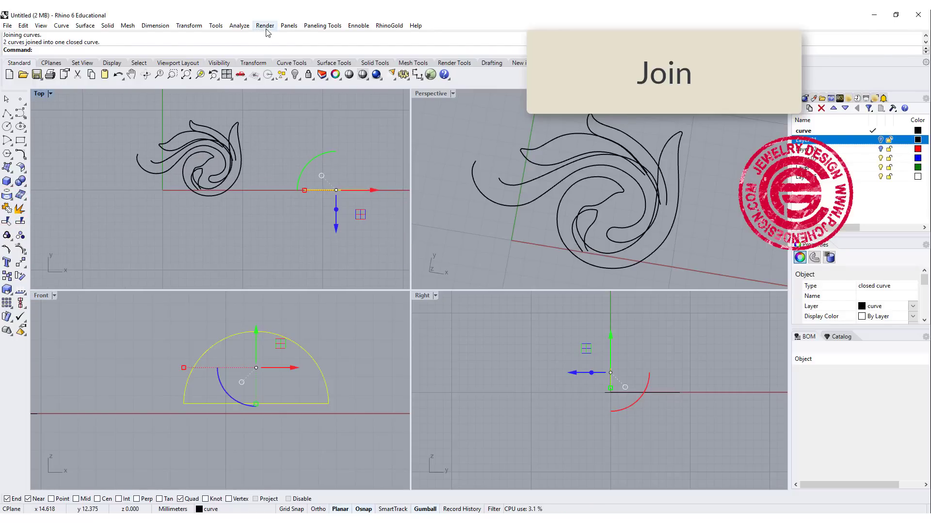
pyautogui.click(189, 25)
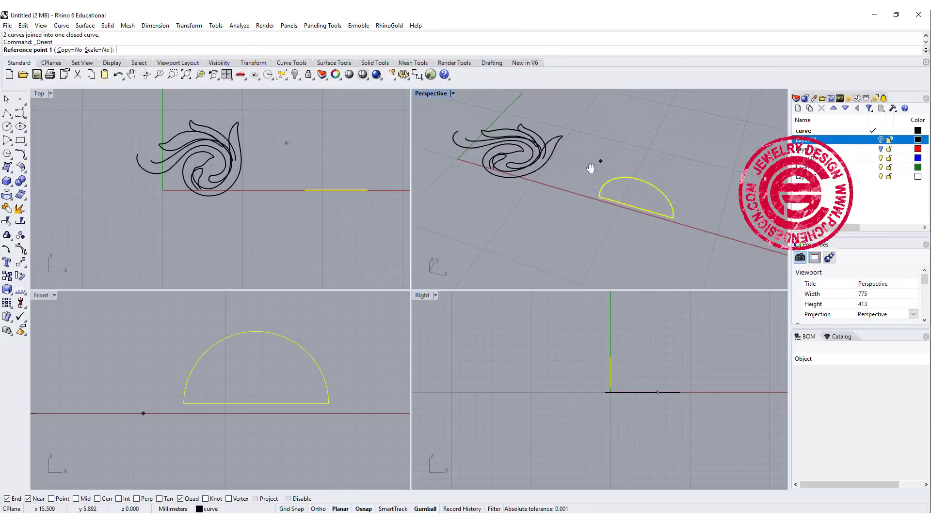
# Orient 3D-scaled copies of the profile onto the rail pair end points
pyautogui.click(536, 190)
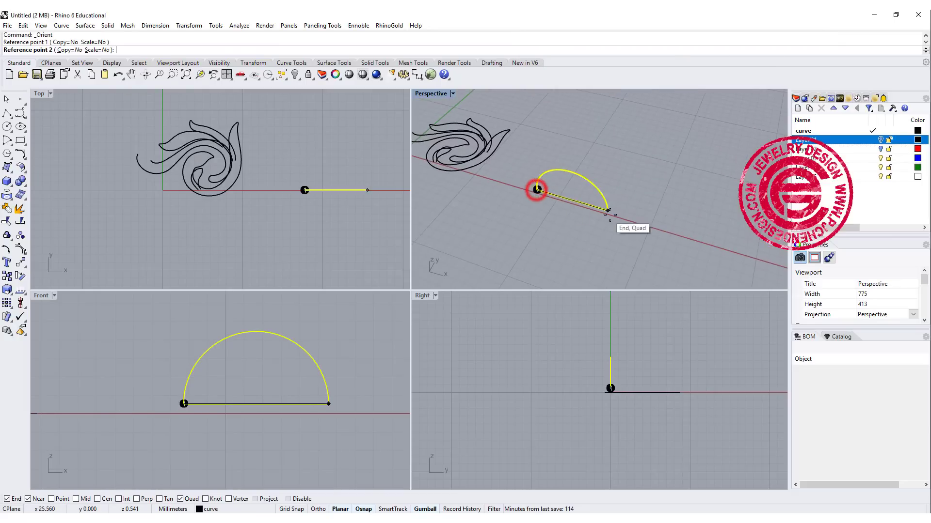
pyautogui.click(537, 189)
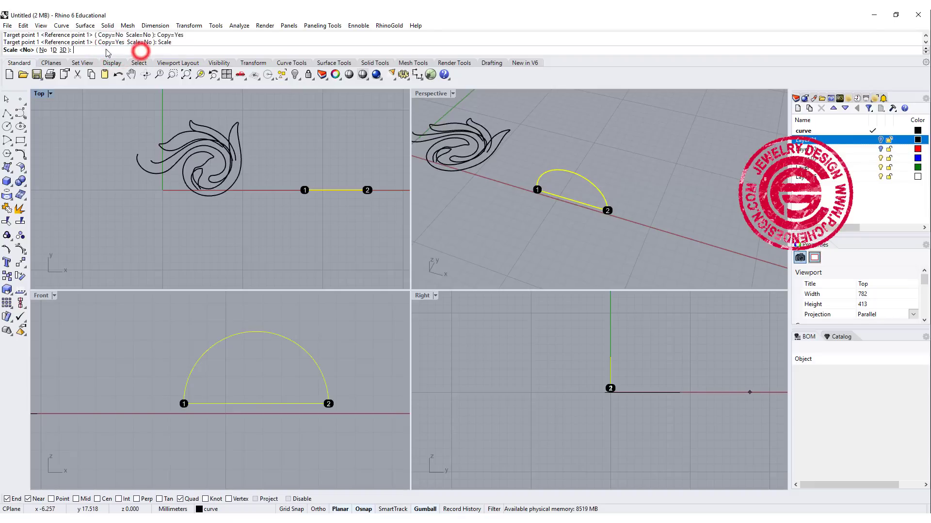
pyautogui.click(53, 42)
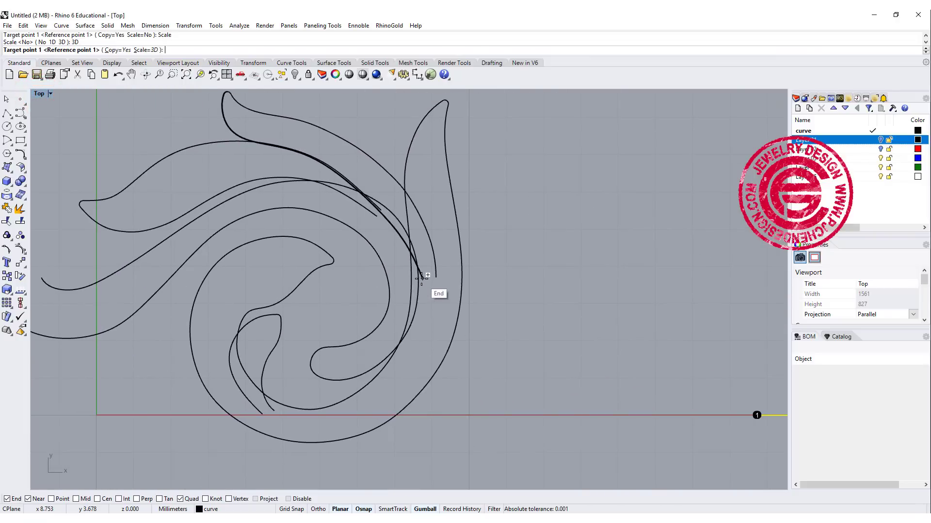
pyautogui.click(426, 276)
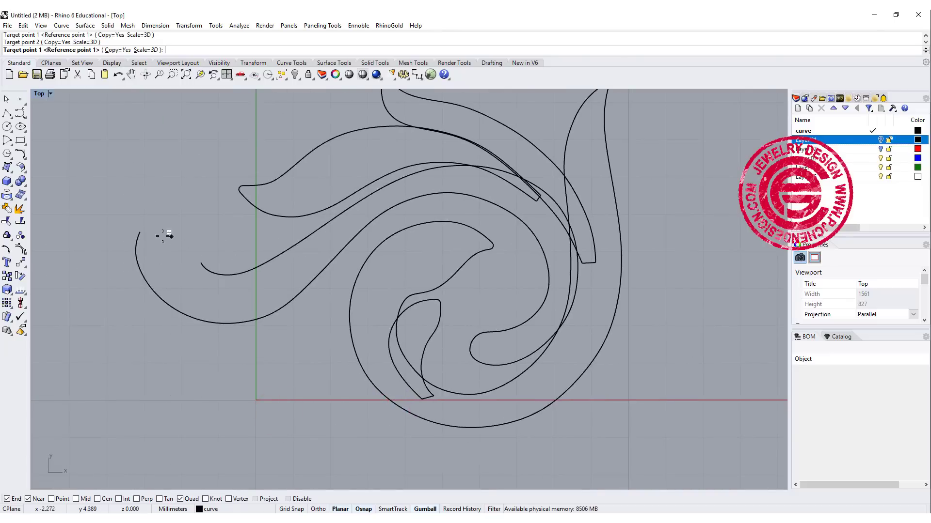
pyautogui.click(201, 267)
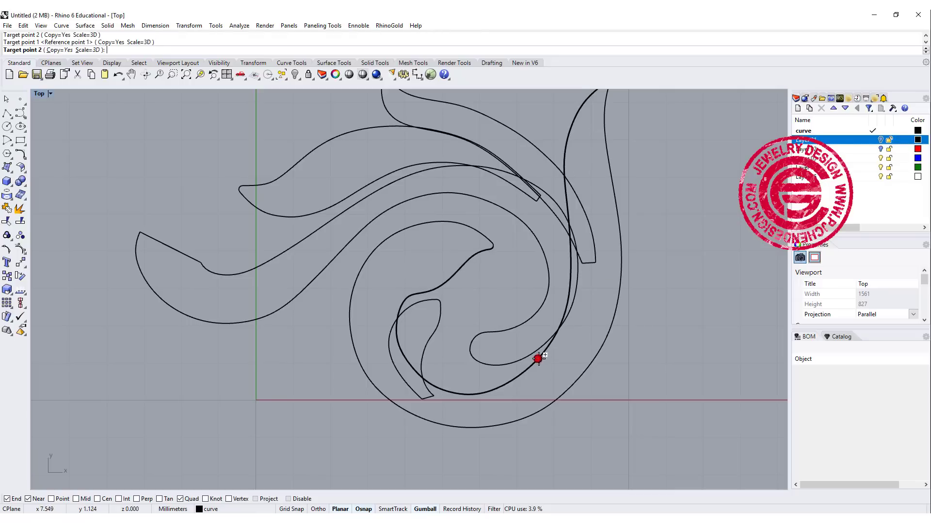
pyautogui.click(570, 387)
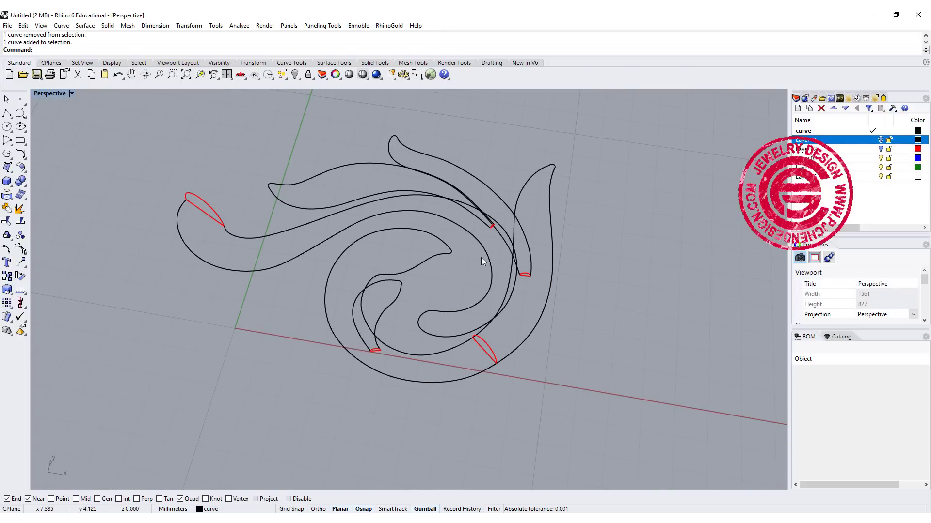
pyautogui.moveTo(467, 235)
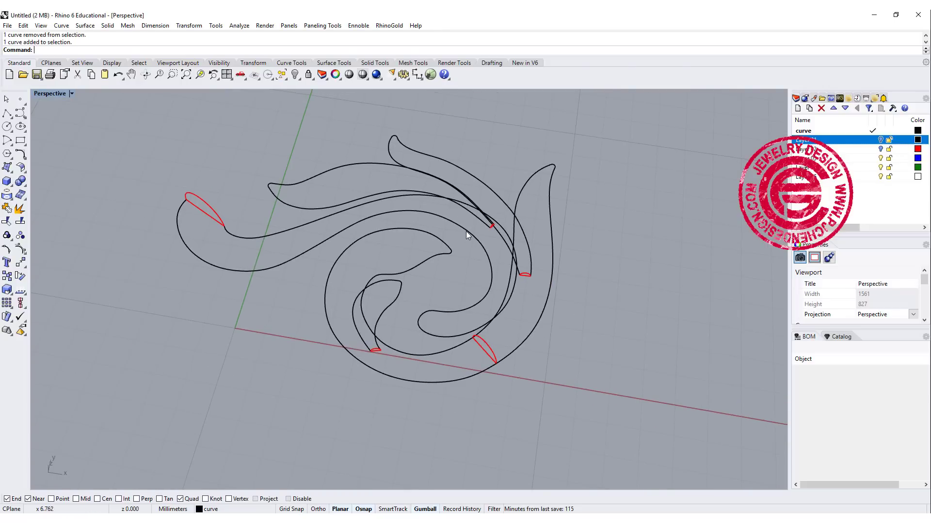
# Sweep the long left scroll arm along its two rails, adding a slash cross-section
pyautogui.click(84, 25)
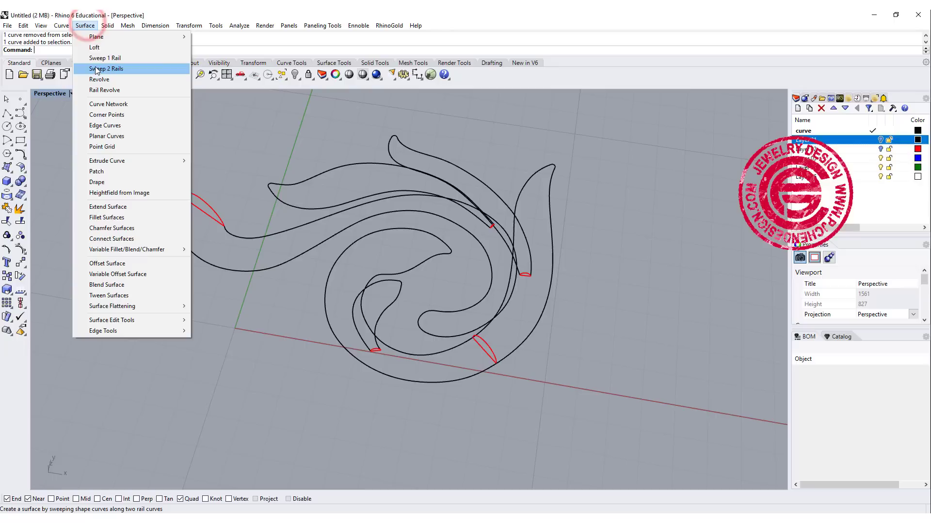
pyautogui.click(106, 68)
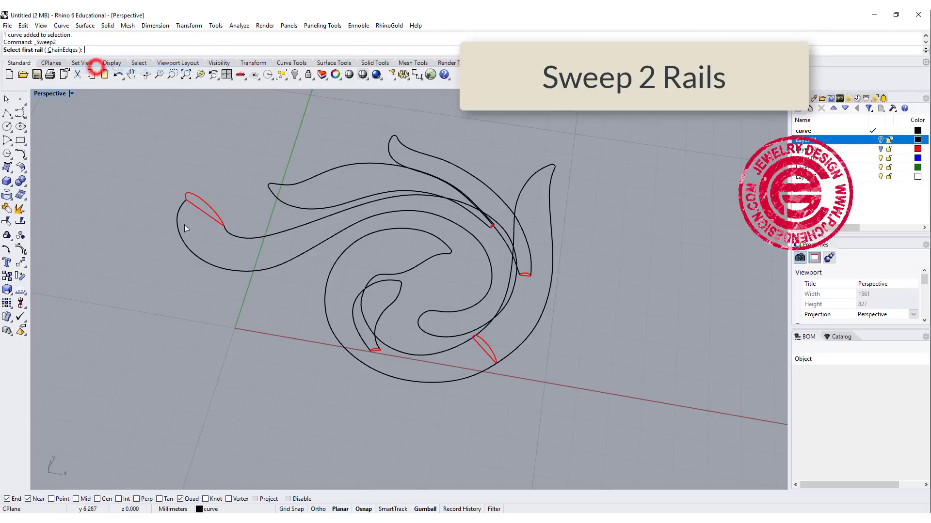
pyautogui.click(252, 272)
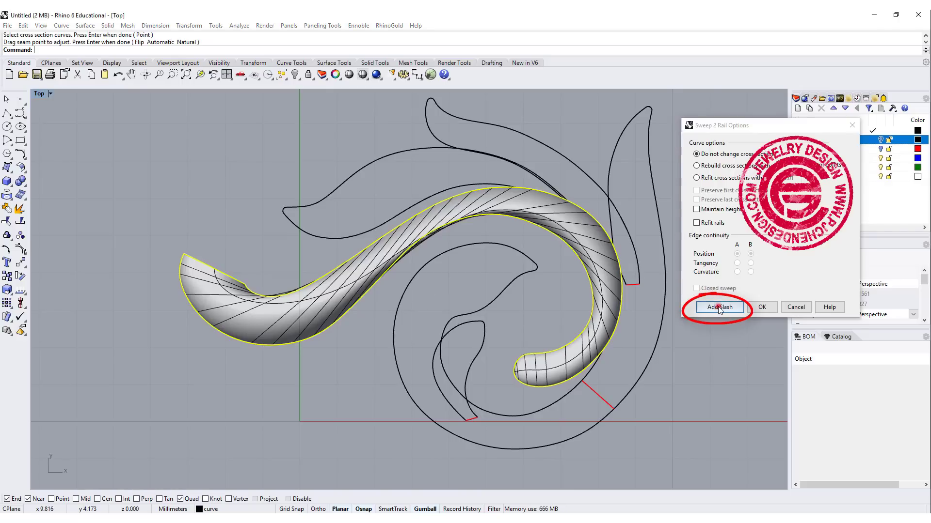
pyautogui.click(719, 307)
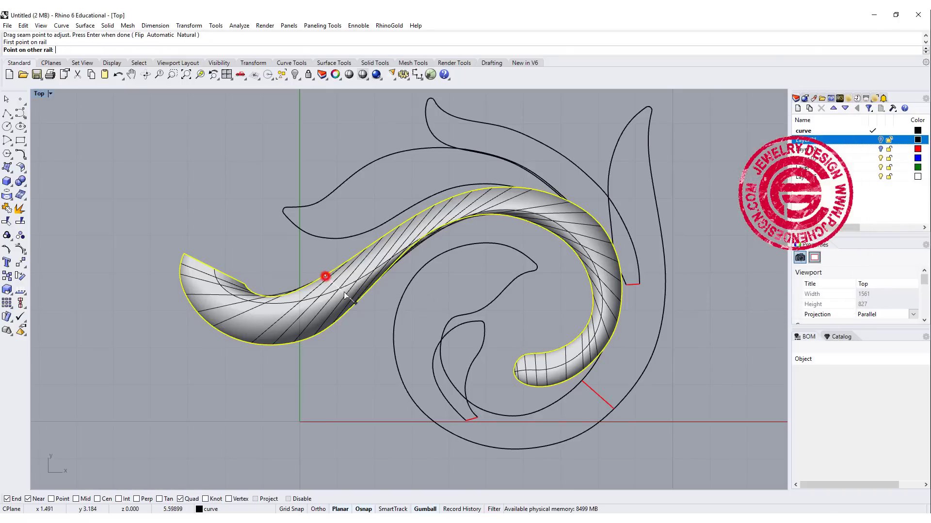
pyautogui.click(325, 276)
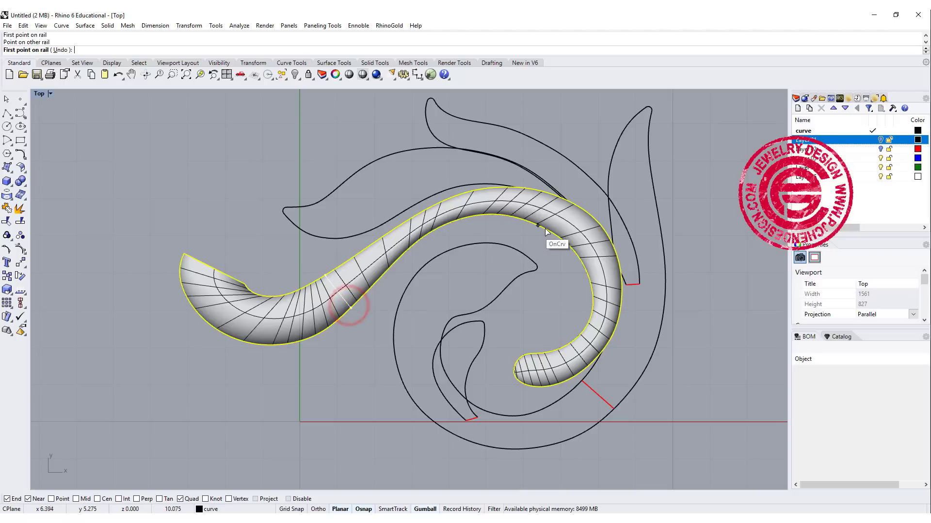
pyautogui.moveTo(552, 201)
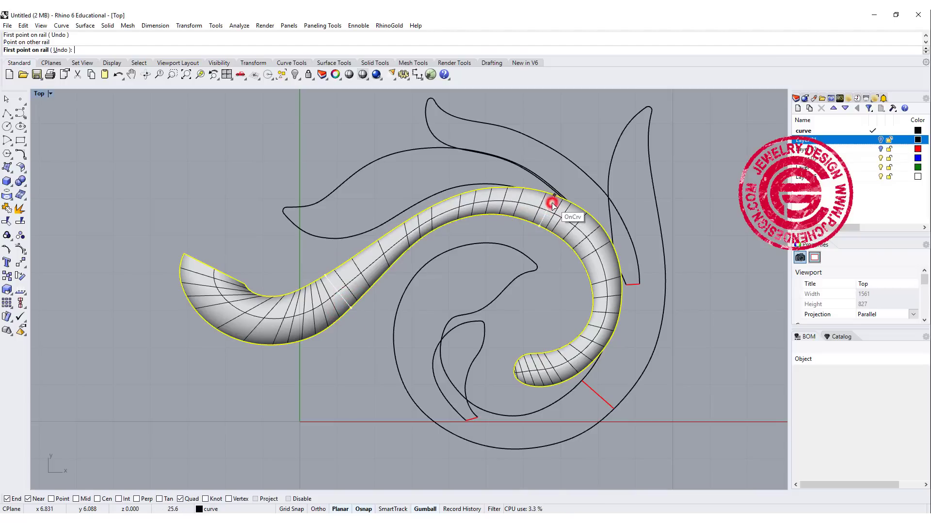
pyautogui.click(552, 202)
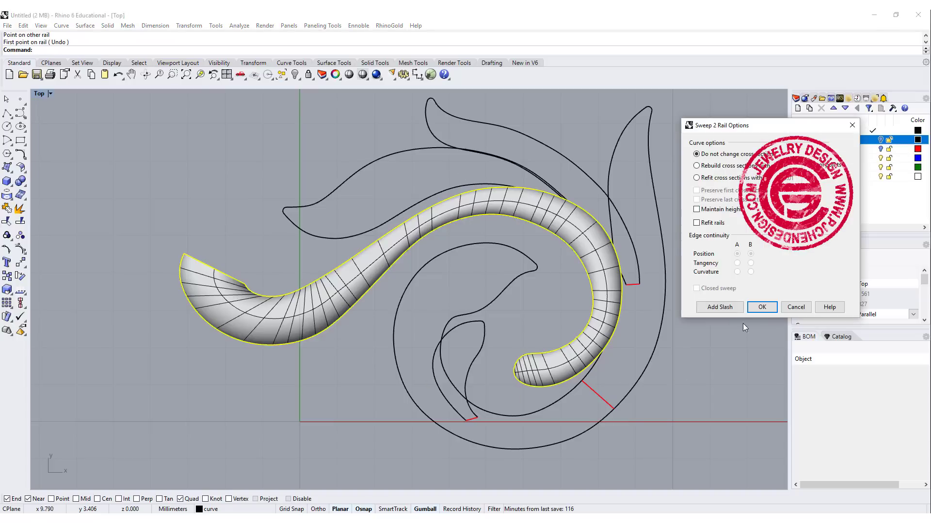
pyautogui.click(762, 306)
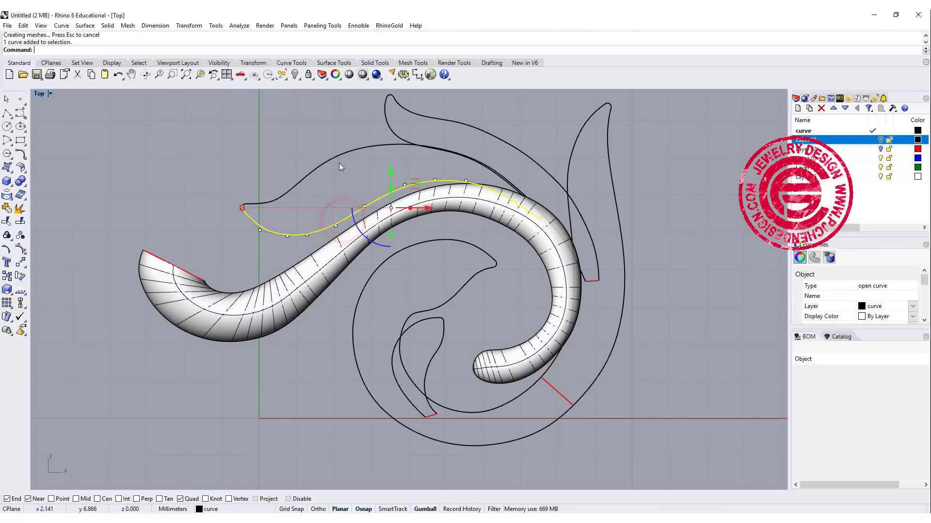
# Run Sweep 2 Rails on the upper leaf's two edge curves and accept it
pyautogui.click(84, 25)
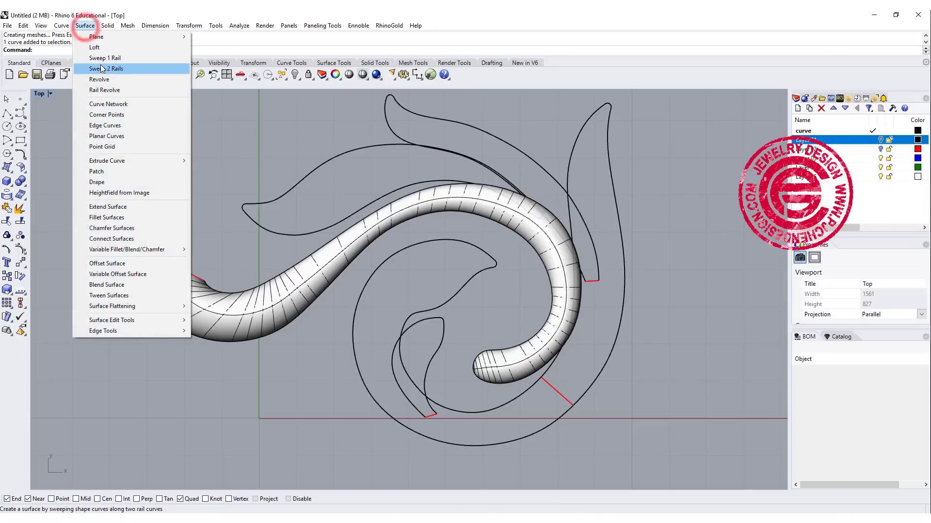
pyautogui.click(106, 69)
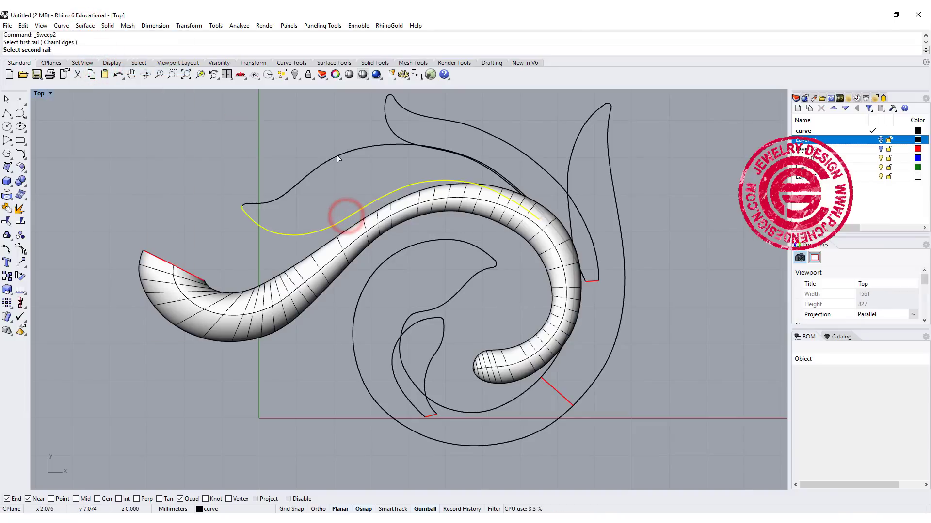
pyautogui.click(539, 220)
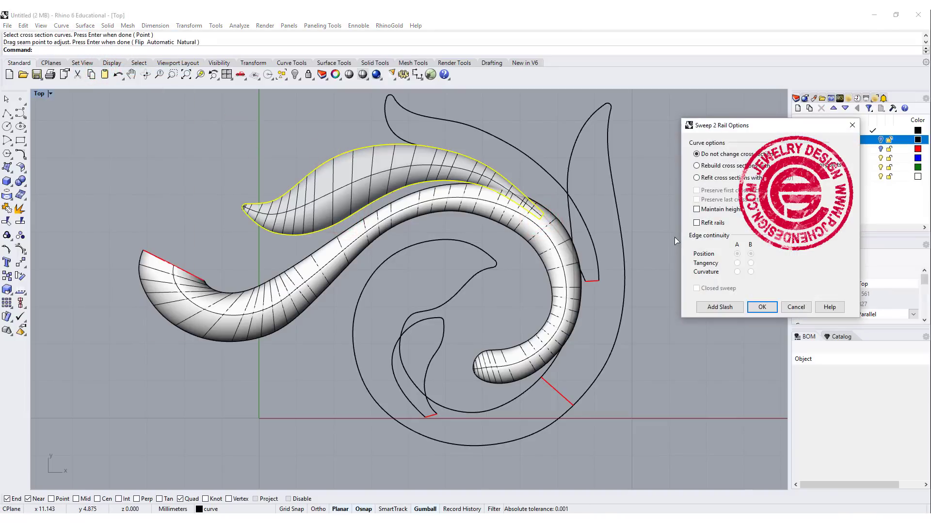
pyautogui.click(761, 307)
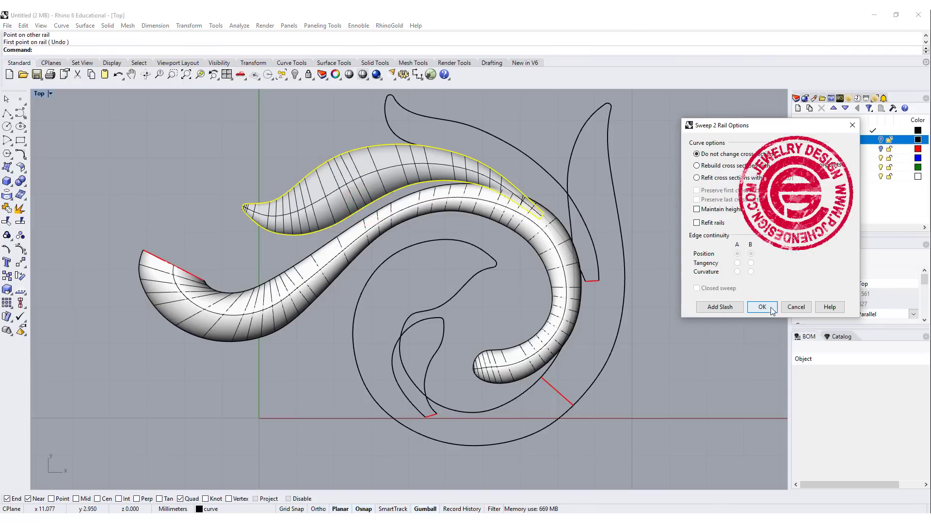
pyautogui.click(761, 307)
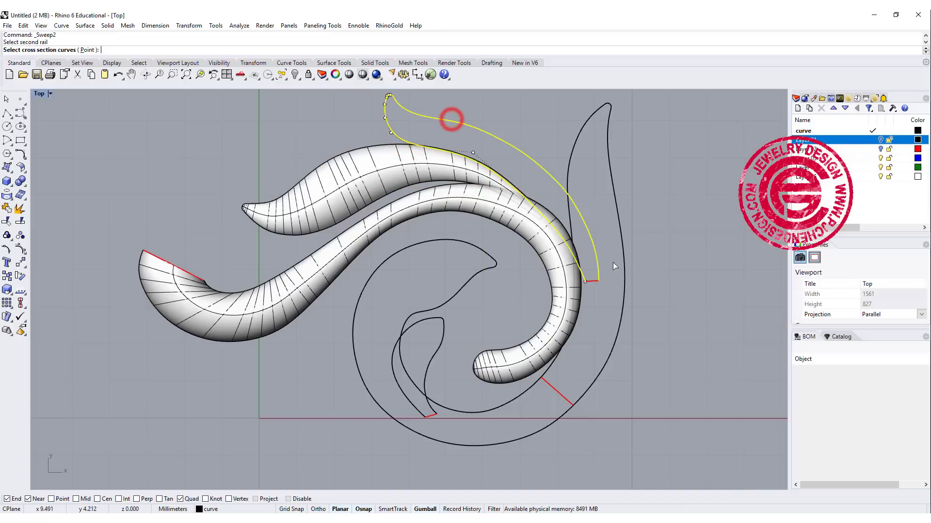
pyautogui.press('Enter')
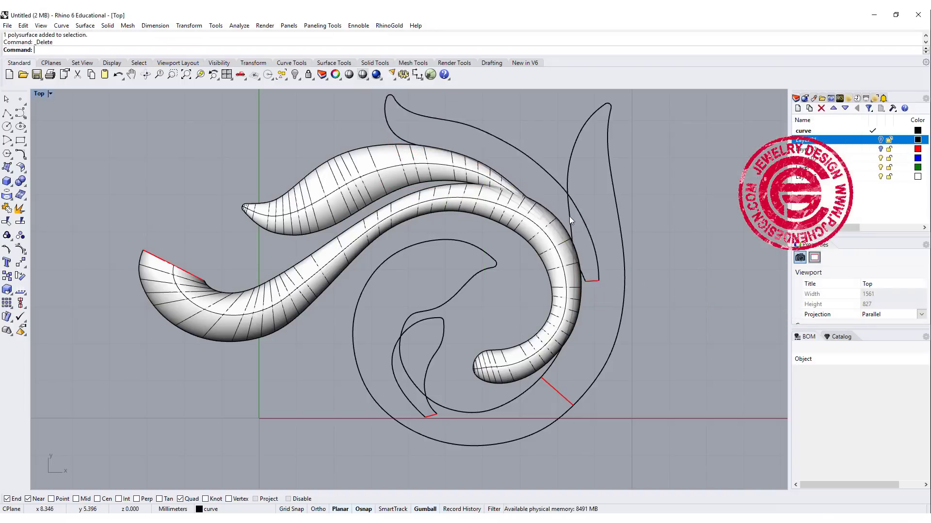
# Repeat Sweep 2 Rails on the top leaf's rails and accept the options
pyautogui.click(434, 148)
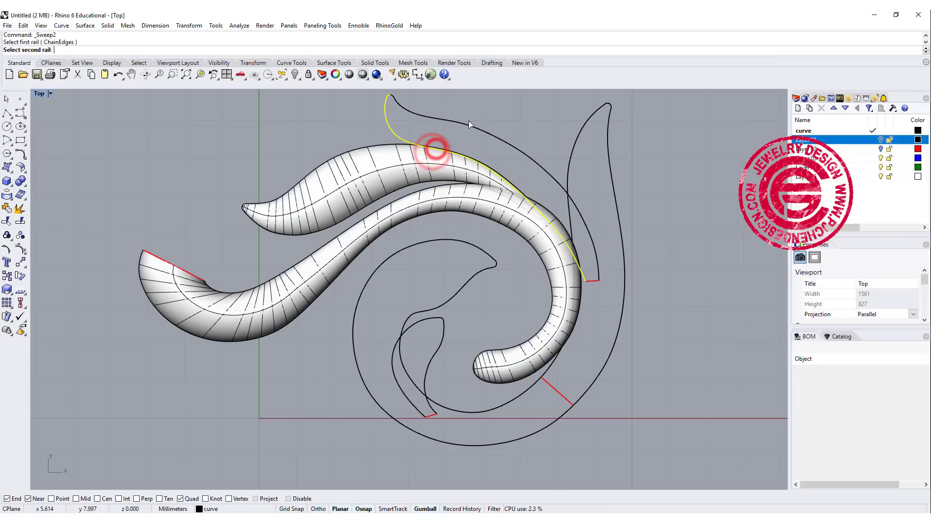
pyautogui.click(593, 282)
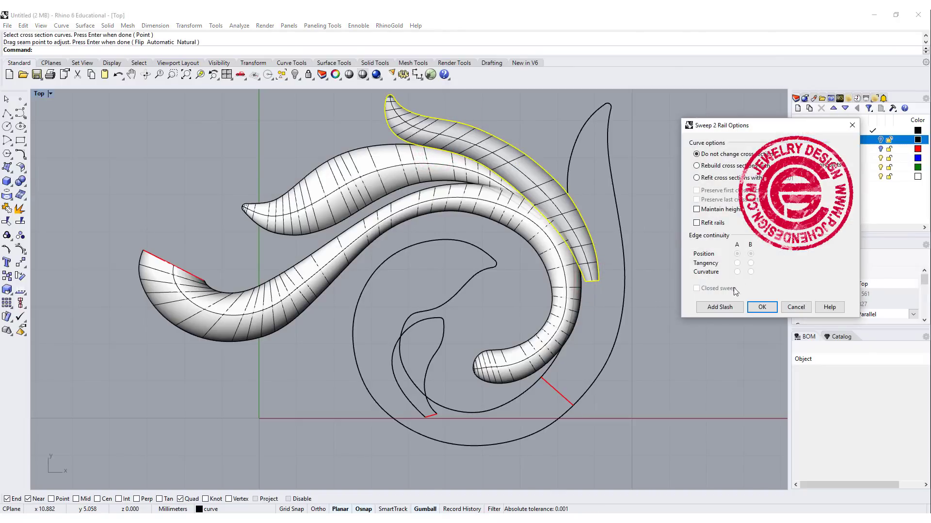
pyautogui.click(762, 306)
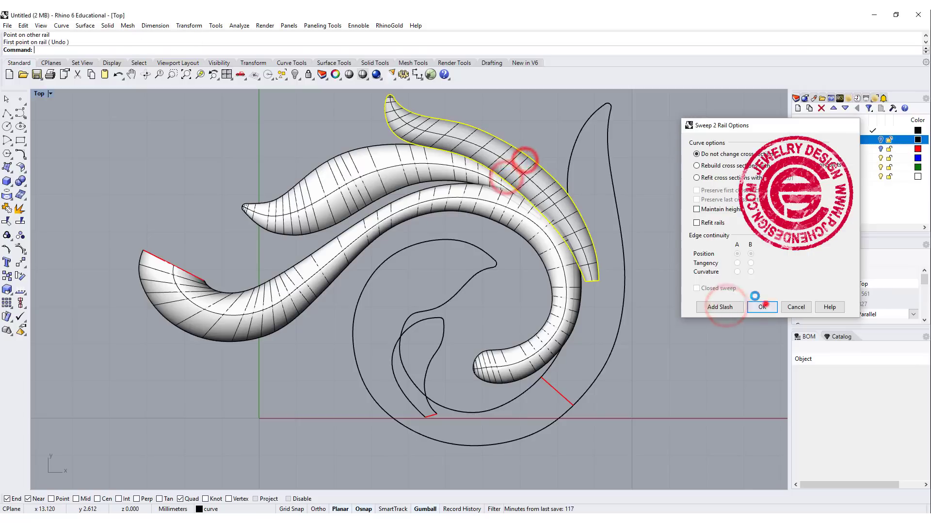
pyautogui.click(762, 307)
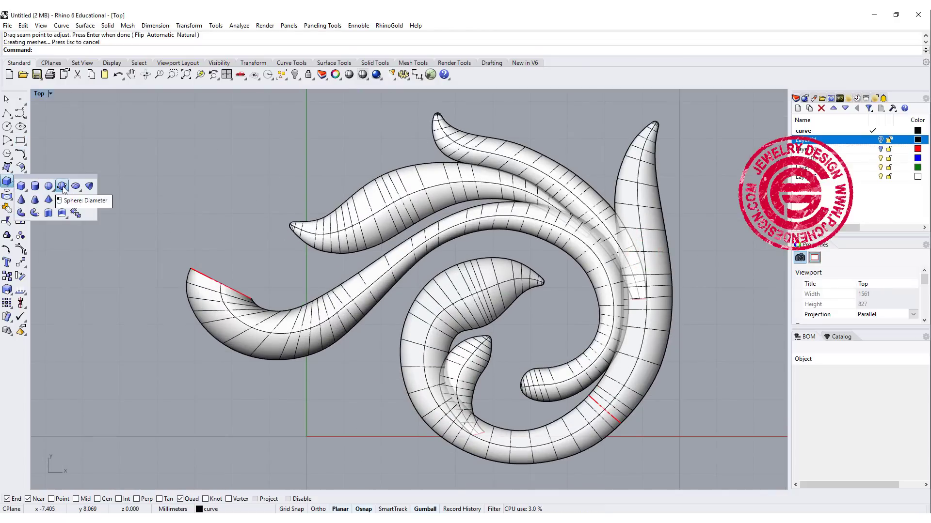
# Choose the Sphere: Diameter tool from the Solid flyout
pyautogui.click(62, 185)
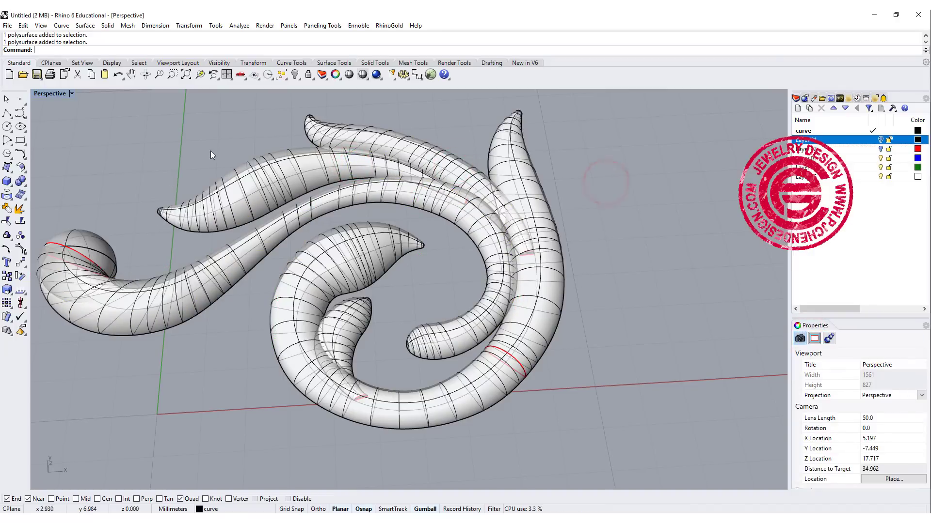
pyautogui.click(19, 181)
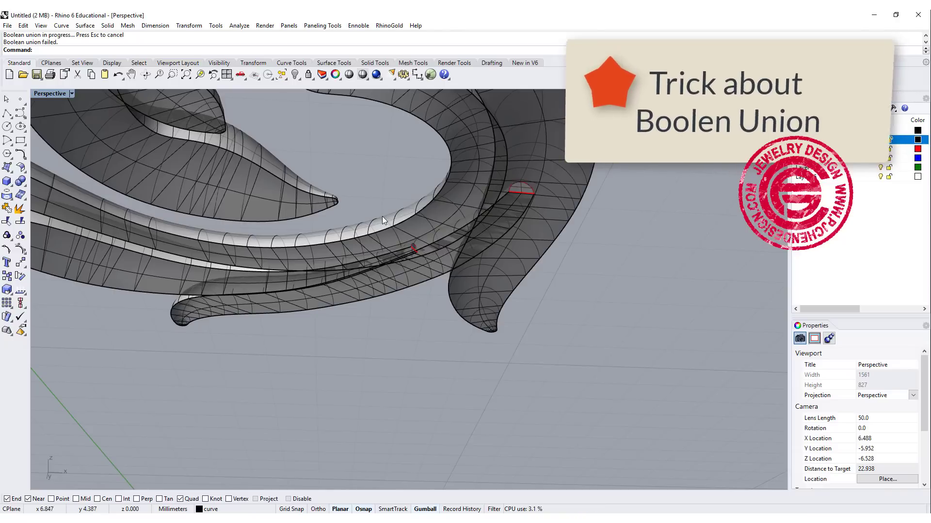
pyautogui.moveTo(523, 221)
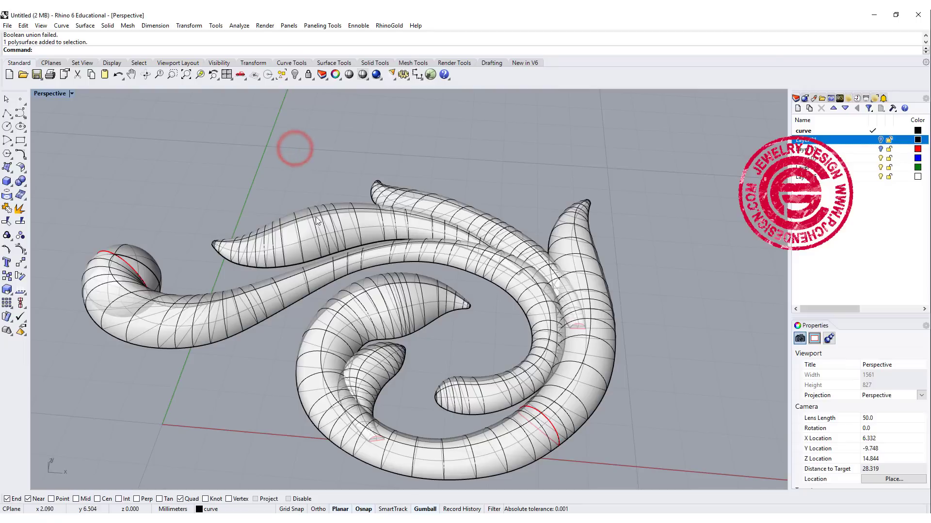
pyautogui.moveTo(330, 244)
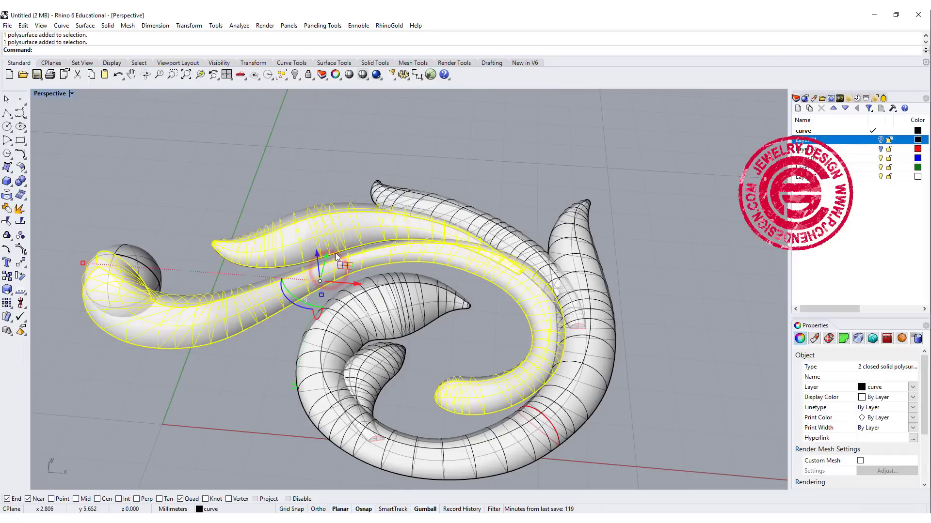
pyautogui.moveTo(19, 181)
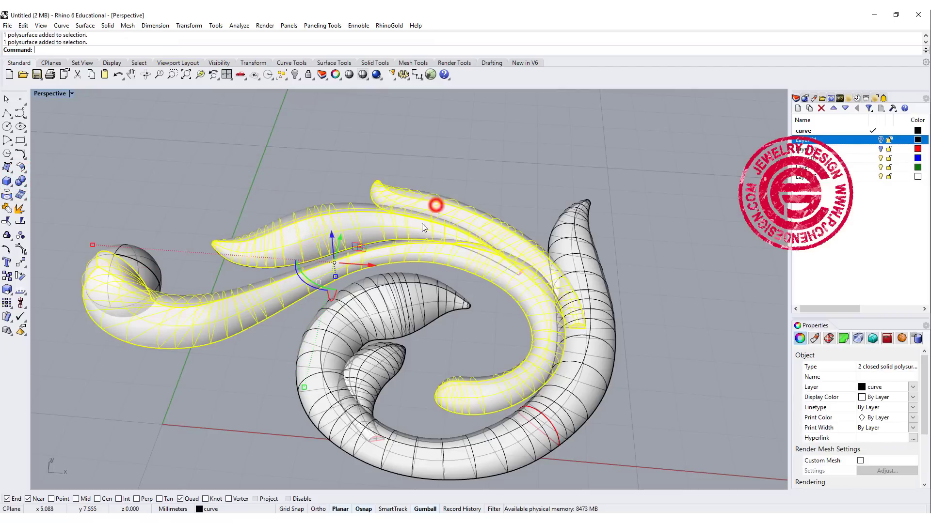
# Add the top leaf piece to the selection for the Boolean union
pyautogui.click(19, 179)
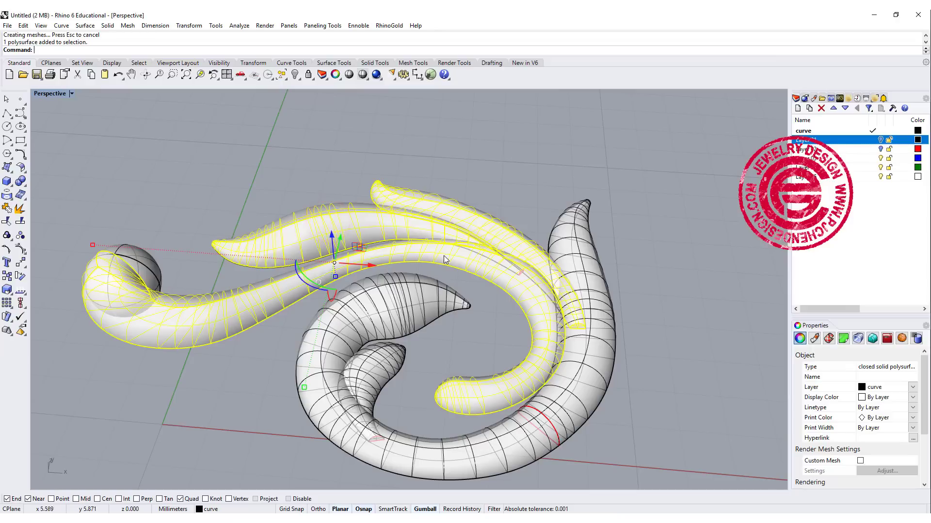
pyautogui.moveTo(570, 282)
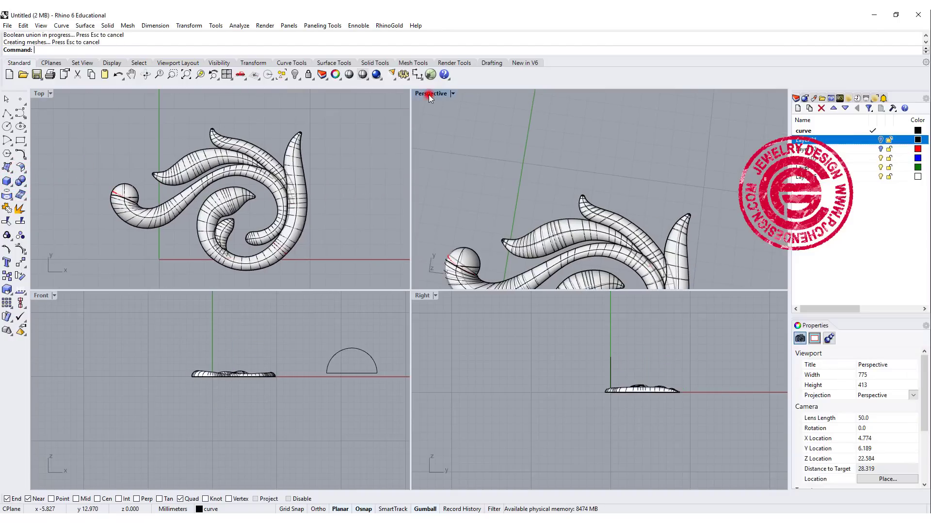
# Maximize the Perspective viewport and orbit around the unioned ornament
pyautogui.doubleClick(431, 93)
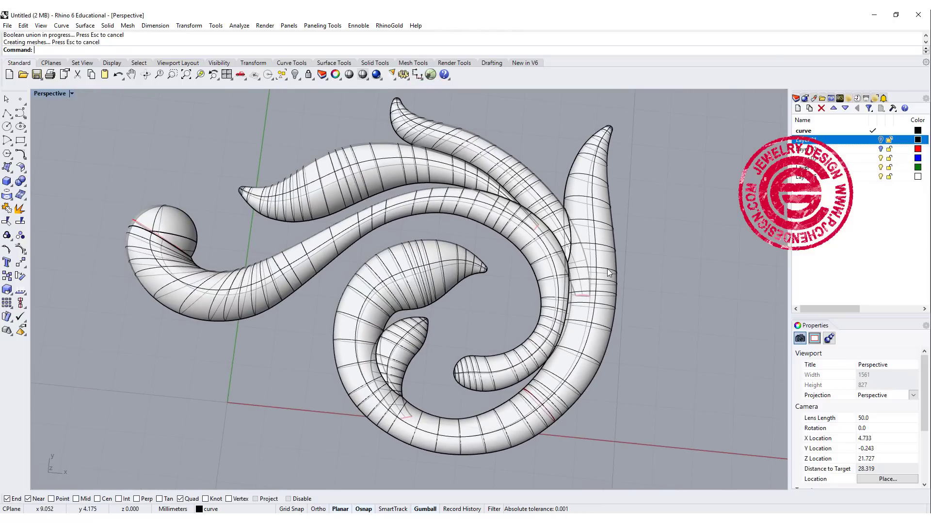
pyautogui.moveTo(609, 273); pyautogui.dragTo(451, 282)
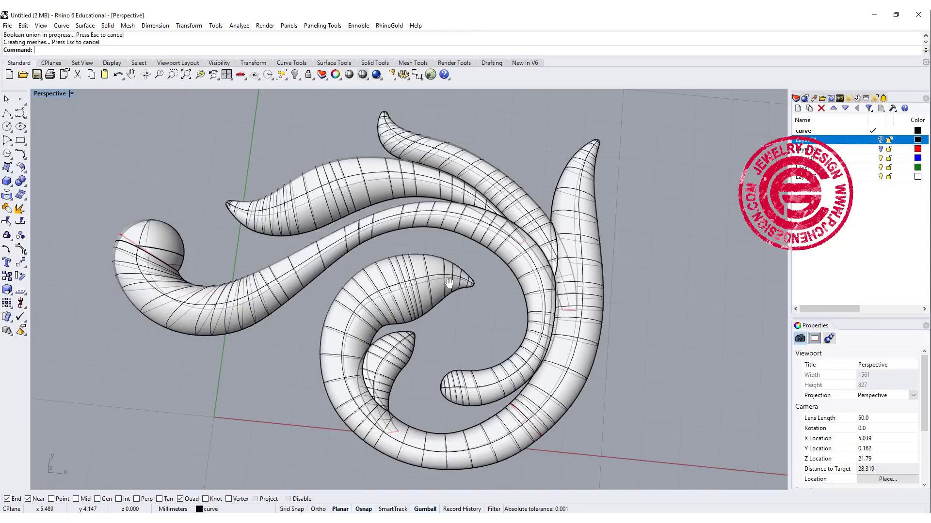
pyautogui.moveTo(442, 282)
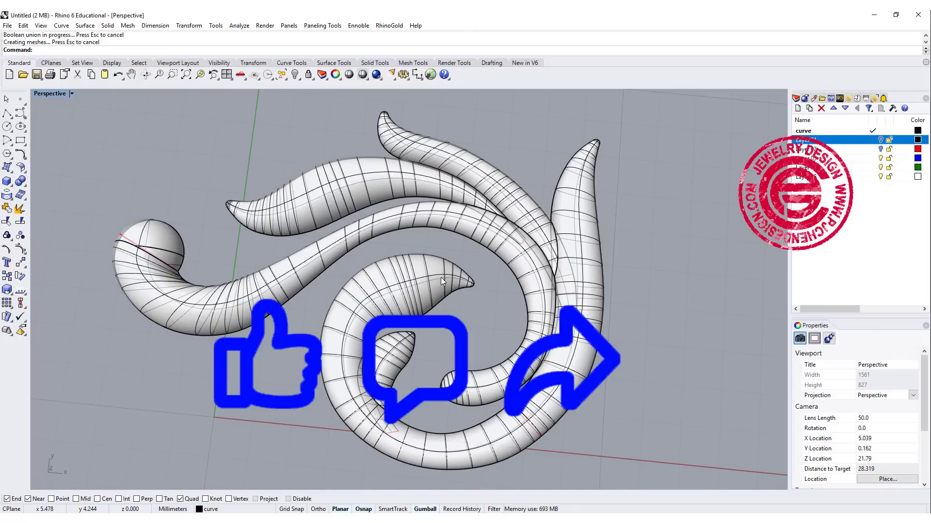
pyautogui.moveTo(442, 282); pyautogui.dragTo(475, 299)
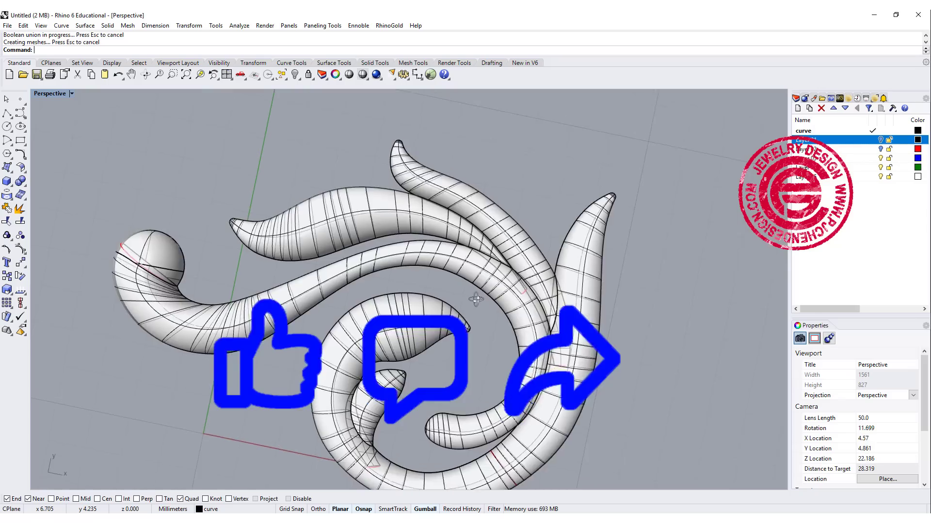